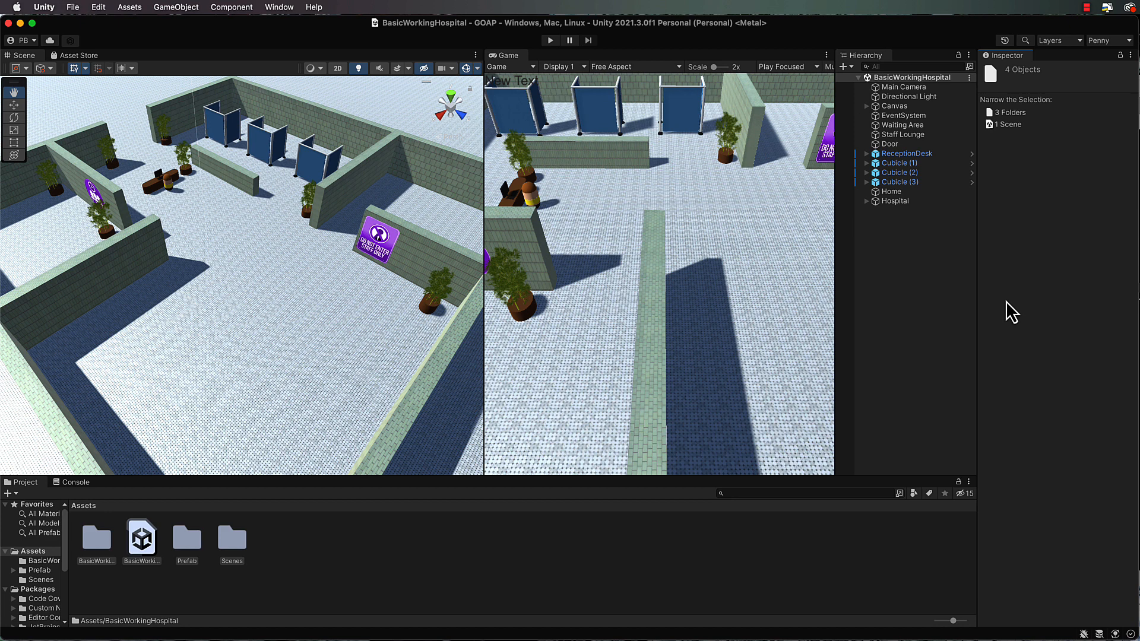
# Step: Select the BasicWorkingHospital scene, open Window > AI > Navigation, and keep Show NavMesh on
pyautogui.click(141, 538)
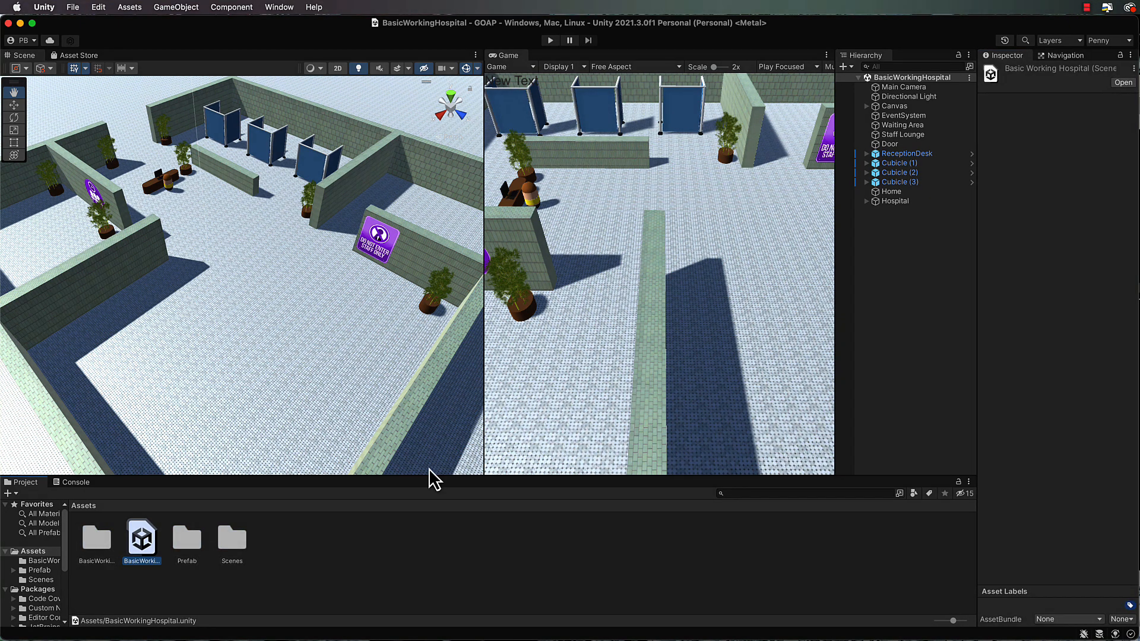
pyautogui.click(1066, 54)
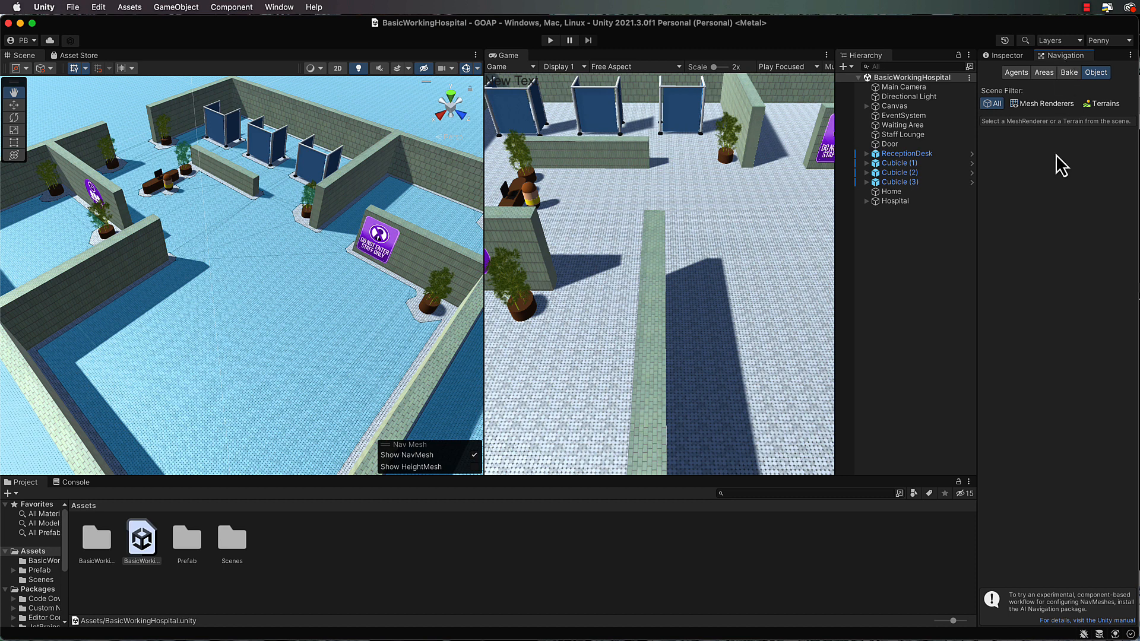
pyautogui.click(279, 7)
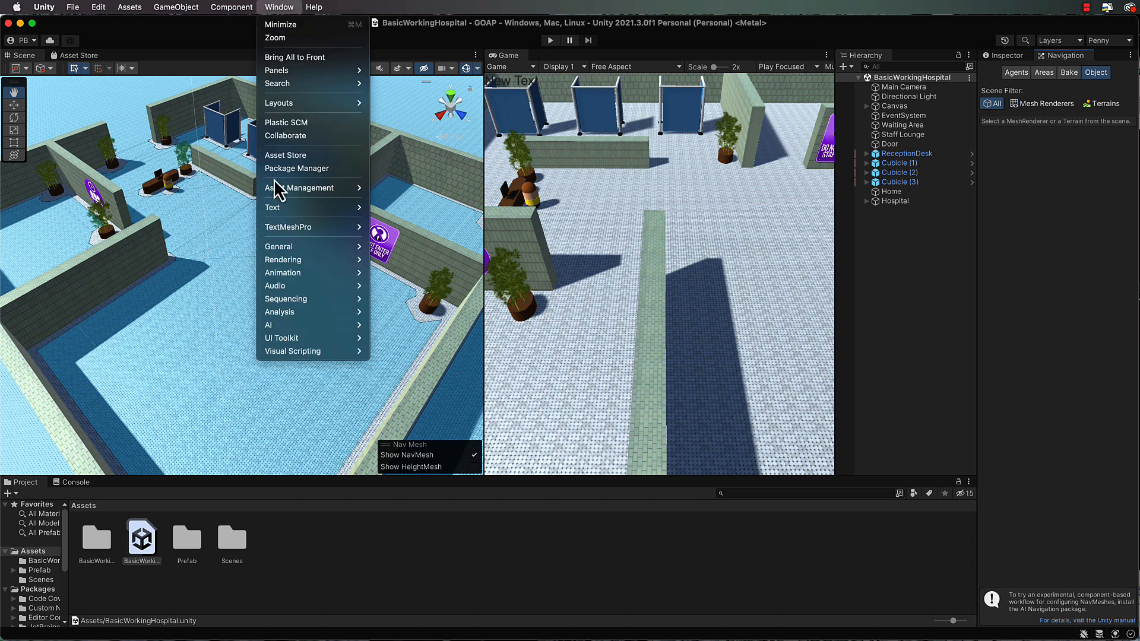
pyautogui.moveTo(268, 324)
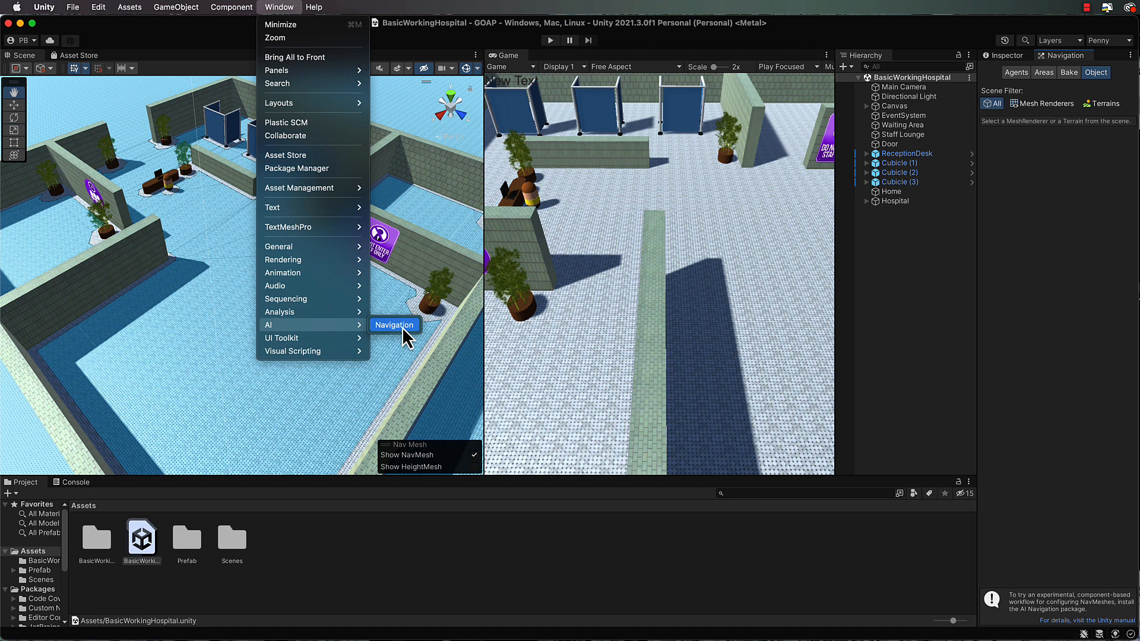
pyautogui.click(394, 324)
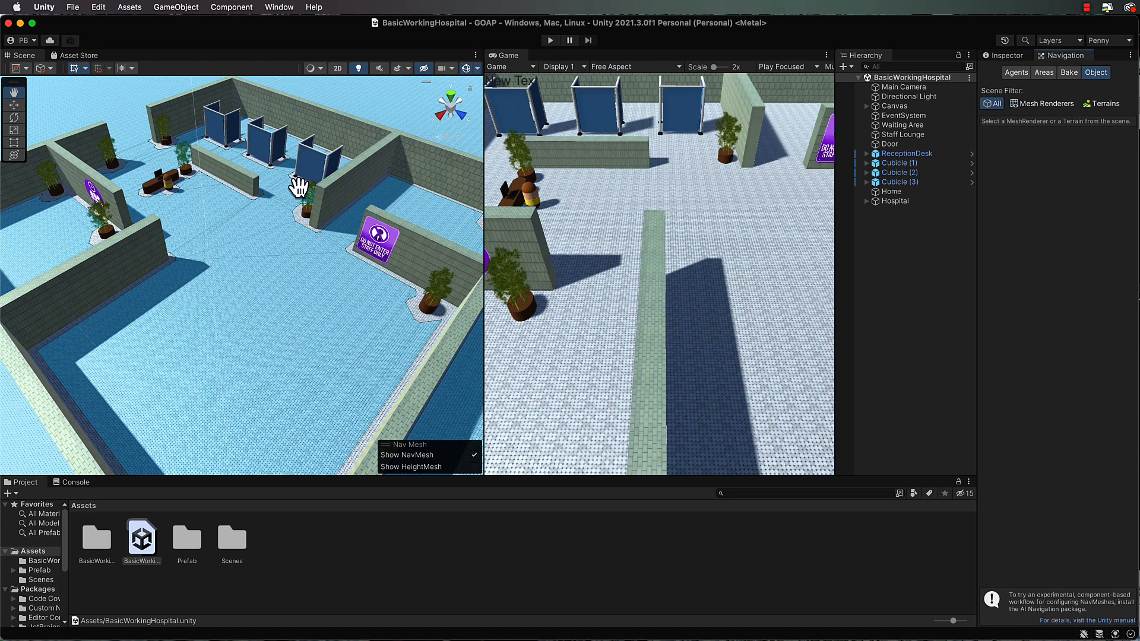
pyautogui.moveTo(320, 172)
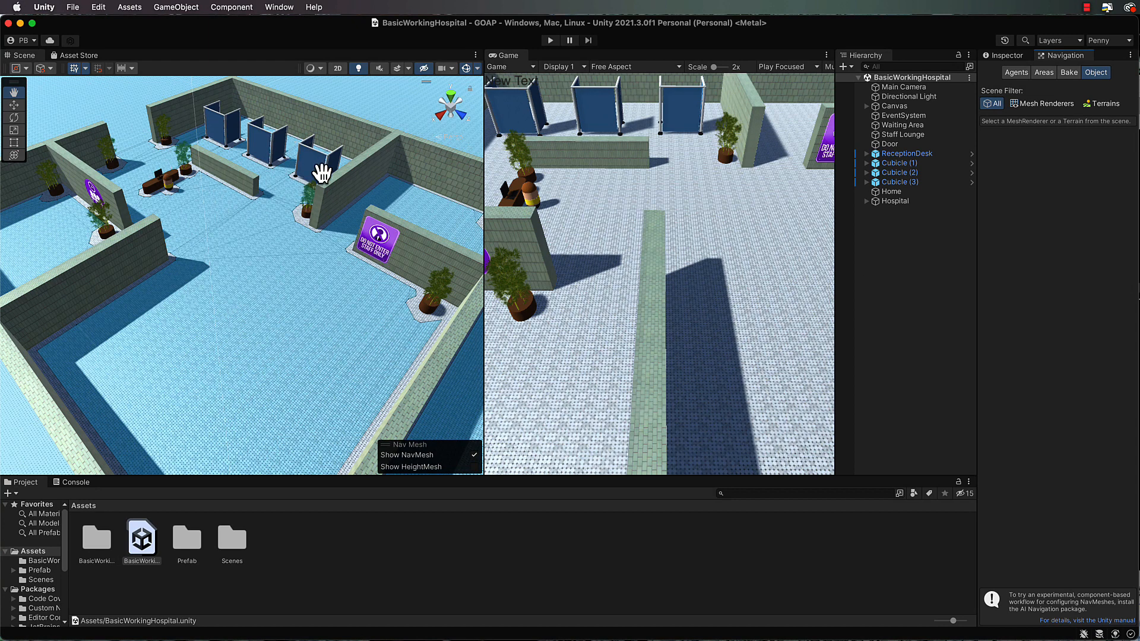
pyautogui.click(1068, 73)
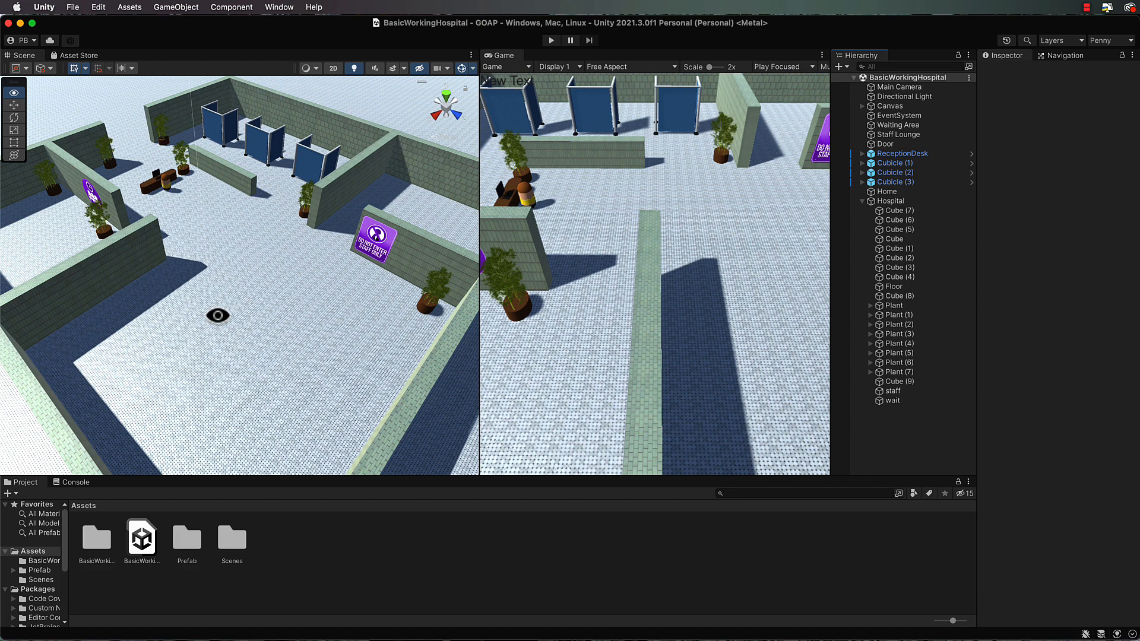
pyautogui.click(890, 105)
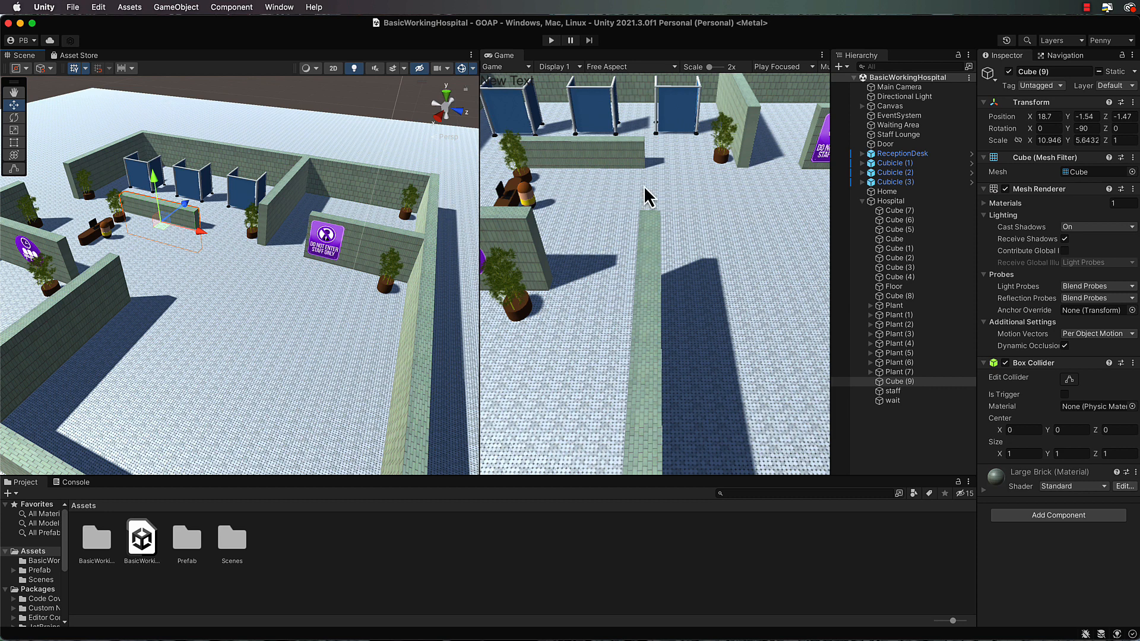
pyautogui.moveTo(1021, 72)
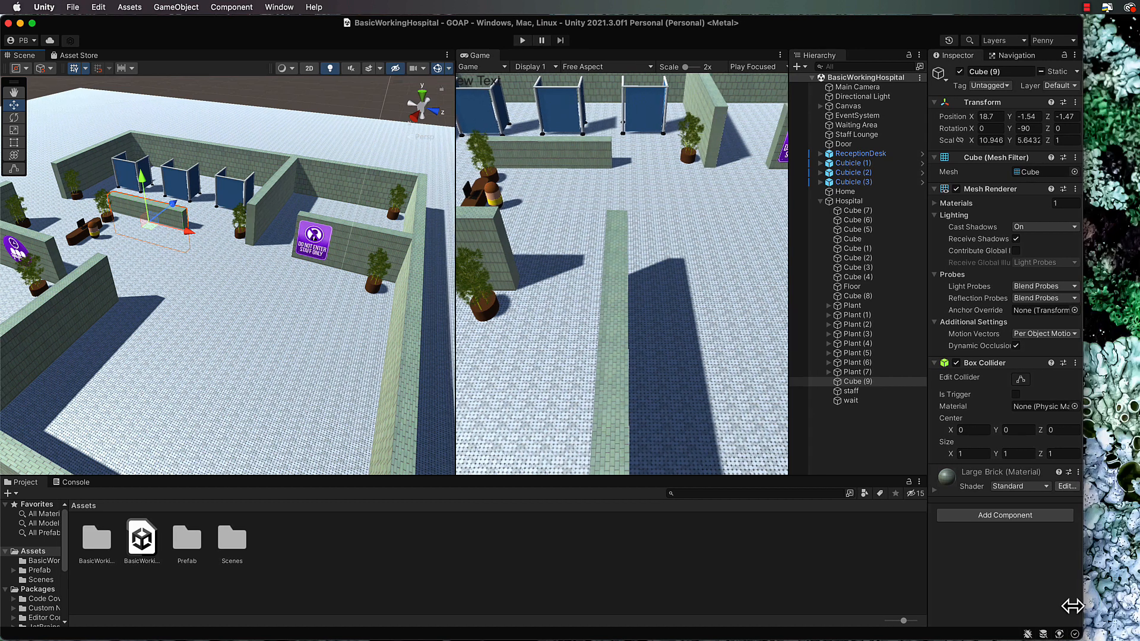
pyautogui.click(1025, 71)
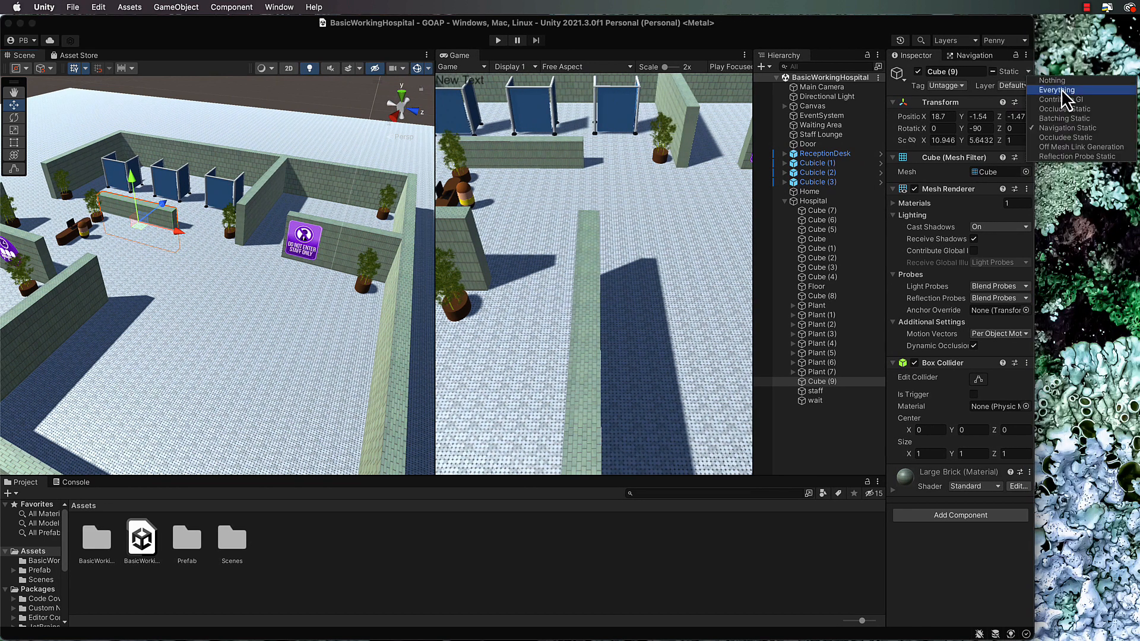
pyautogui.moveTo(1092, 137)
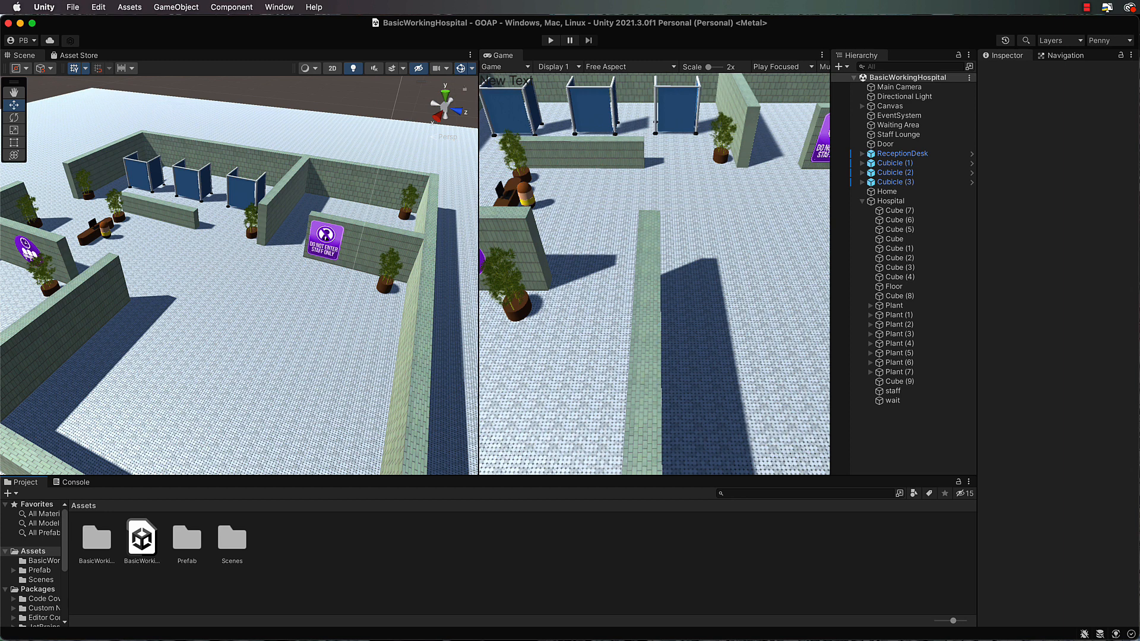
pyautogui.moveTo(201, 309)
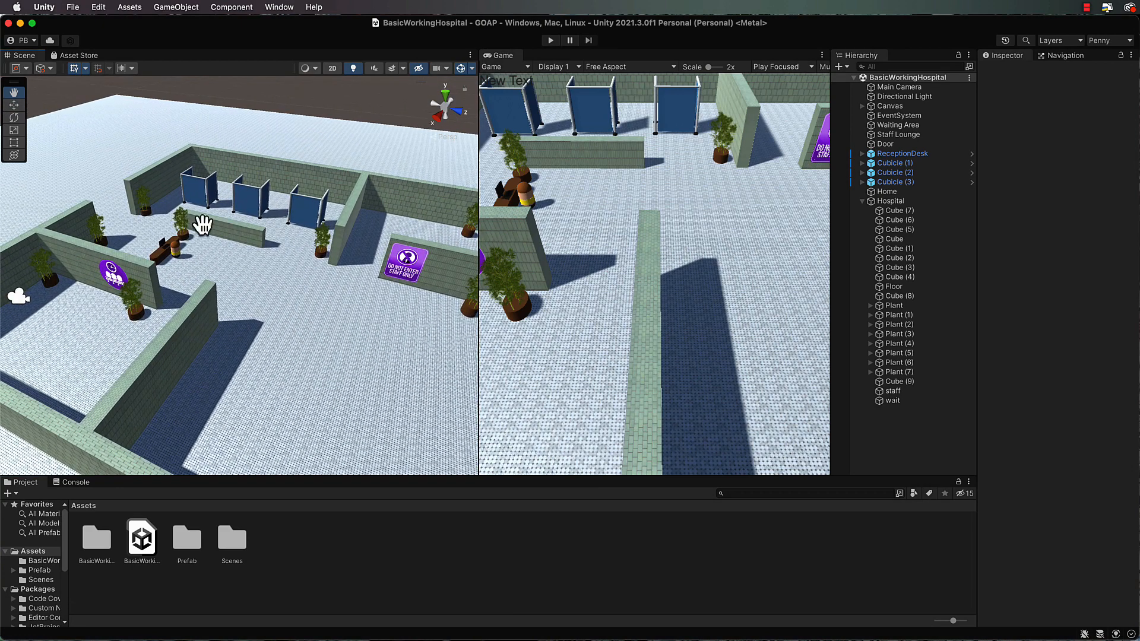
pyautogui.moveTo(166, 239)
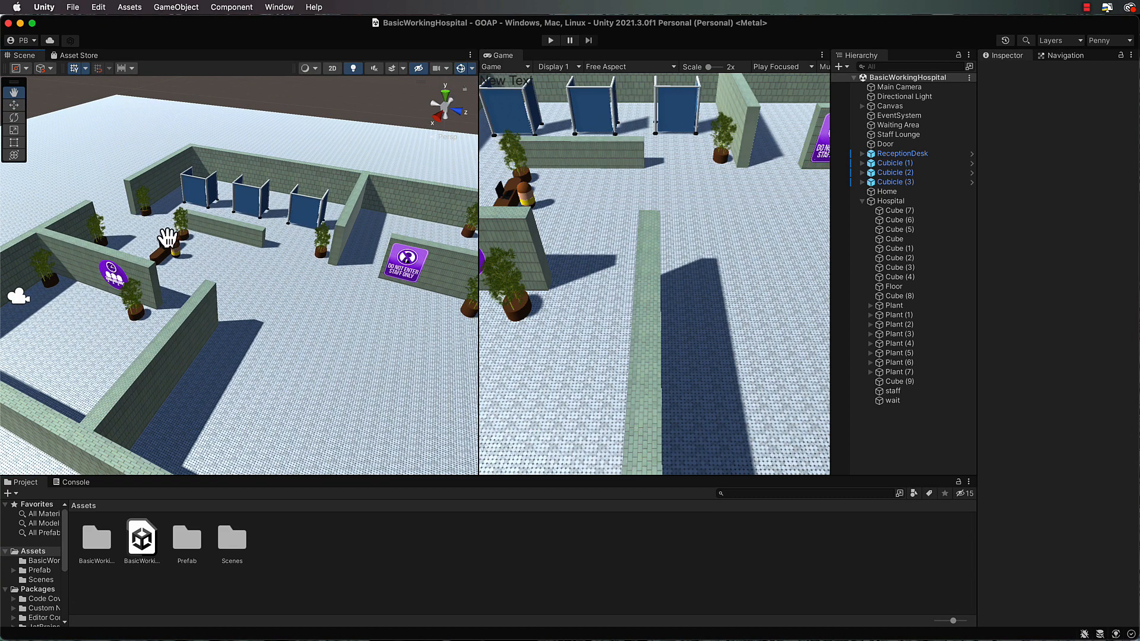
pyautogui.moveTo(150, 247)
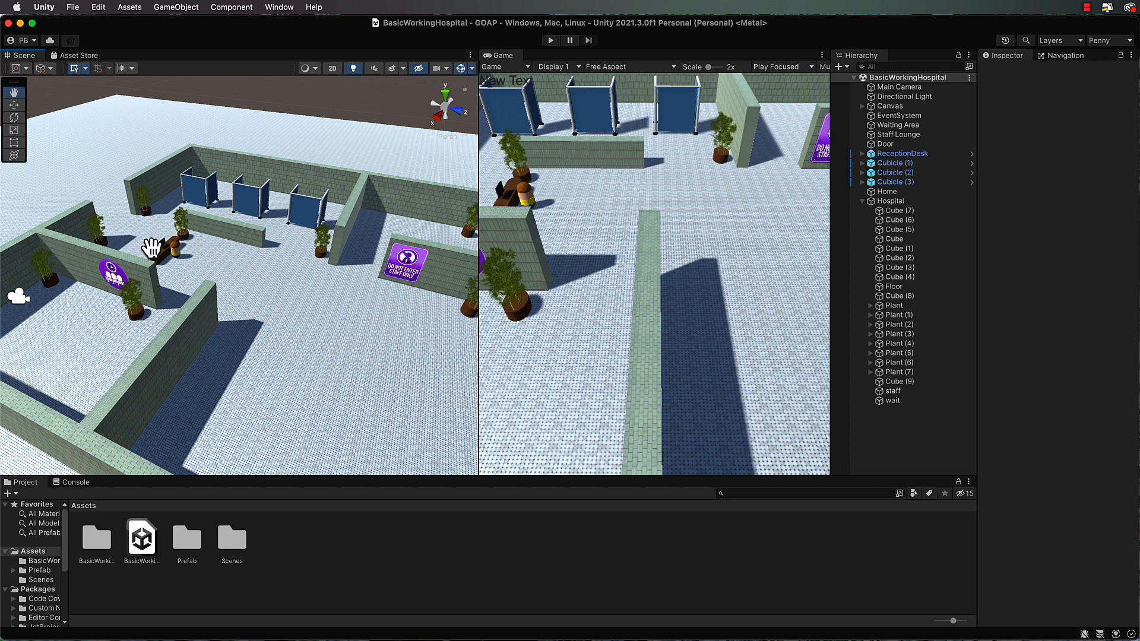
pyautogui.moveTo(313, 332)
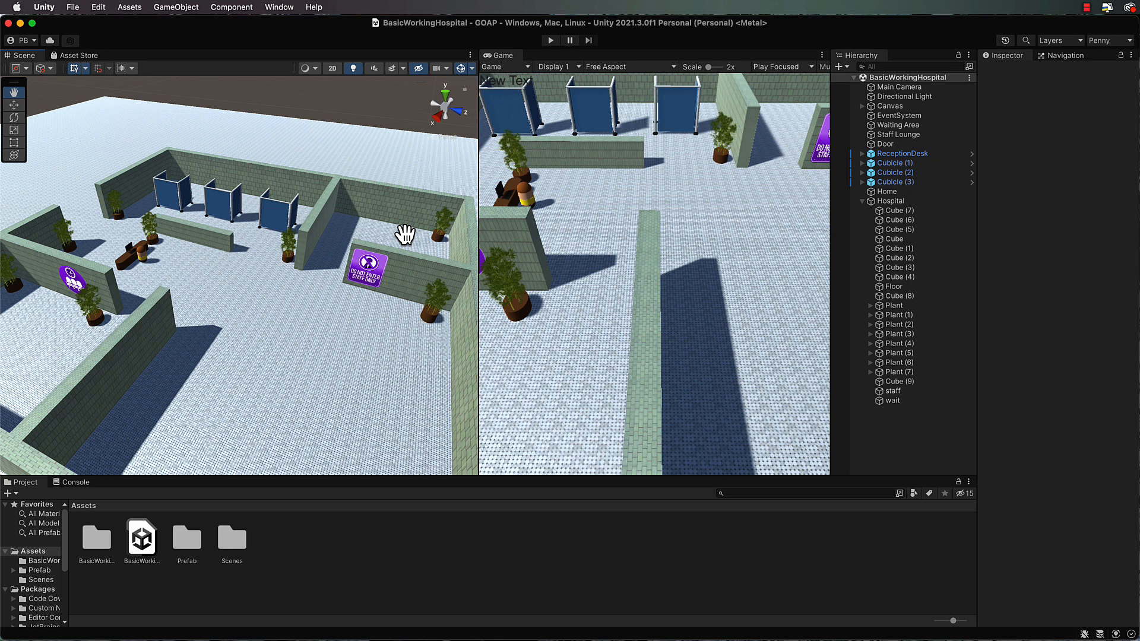
pyautogui.moveTo(375, 232)
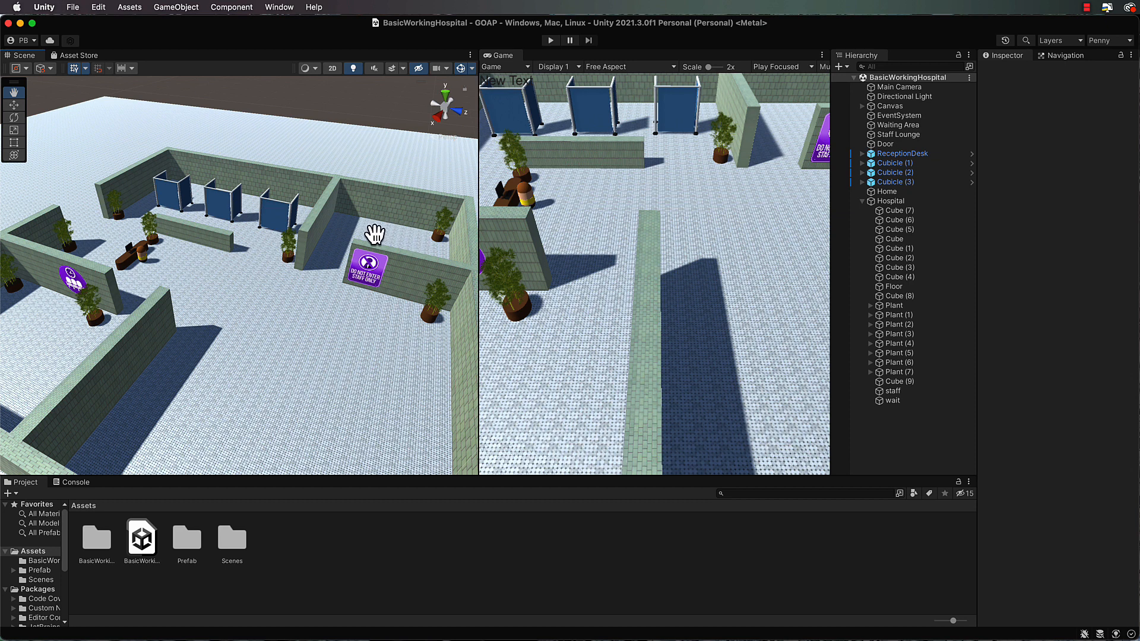
pyautogui.moveTo(49, 355)
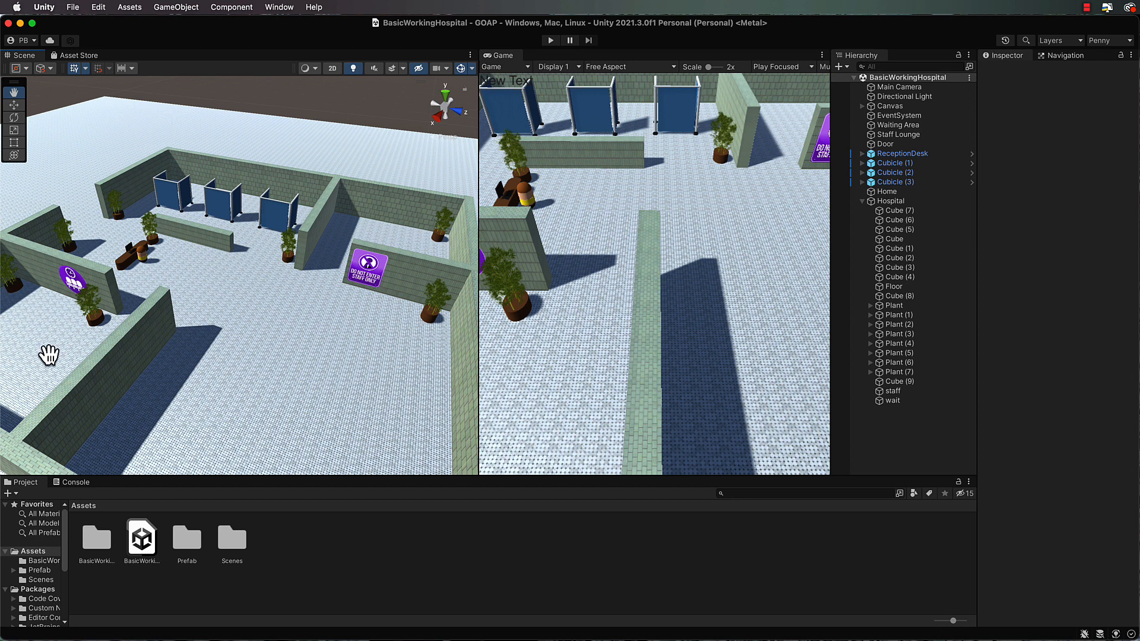
pyautogui.moveTo(79, 178)
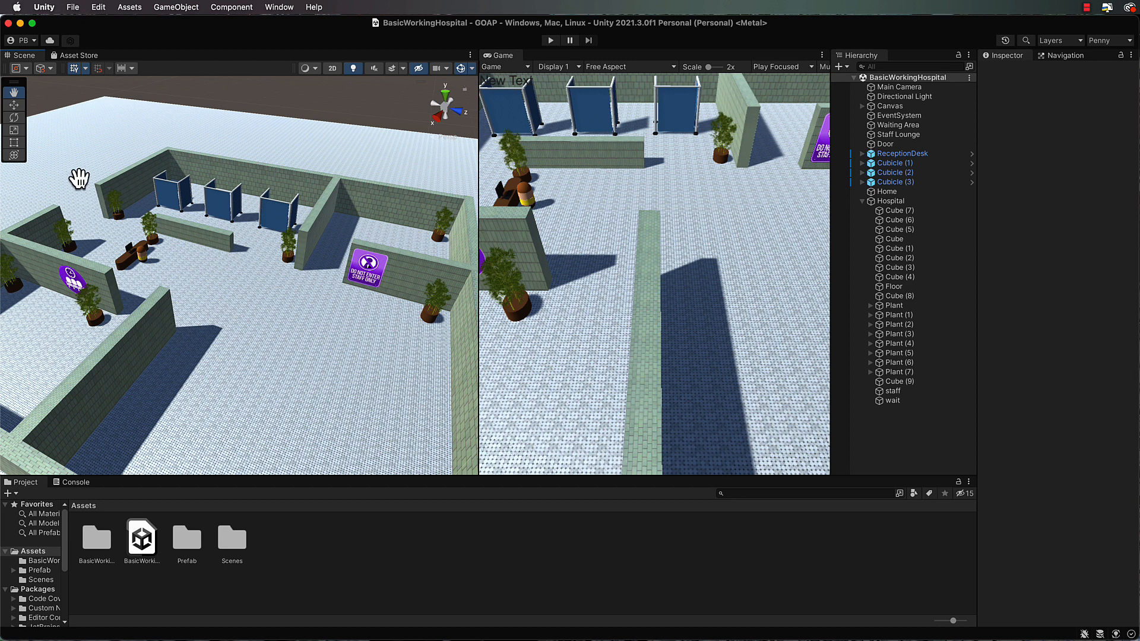
pyautogui.moveTo(110, 312)
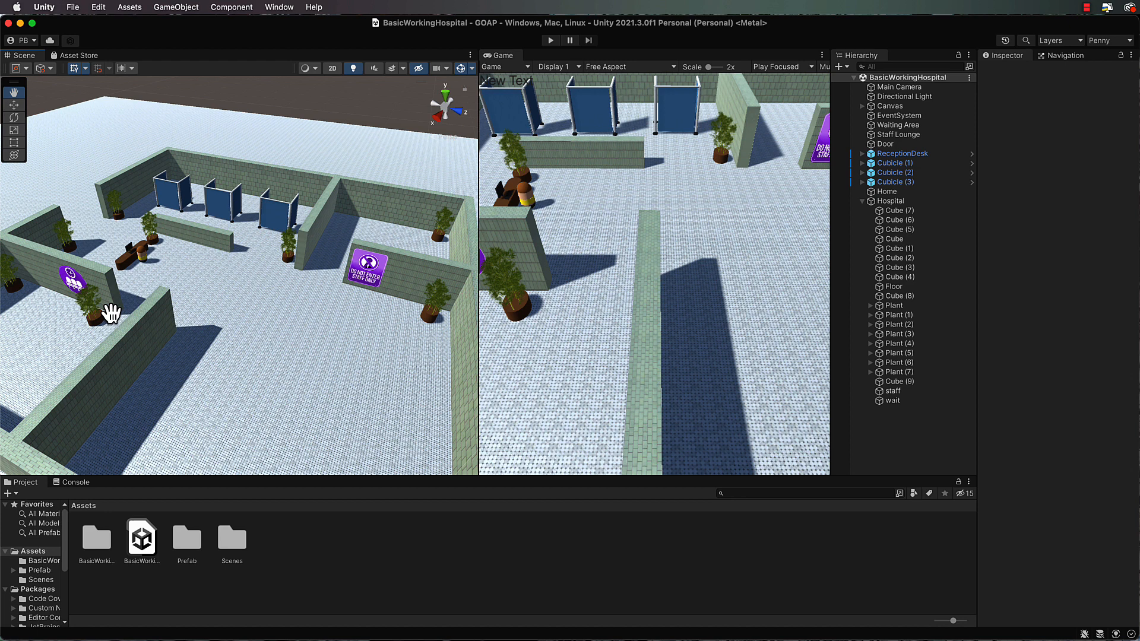
pyautogui.moveTo(17, 331)
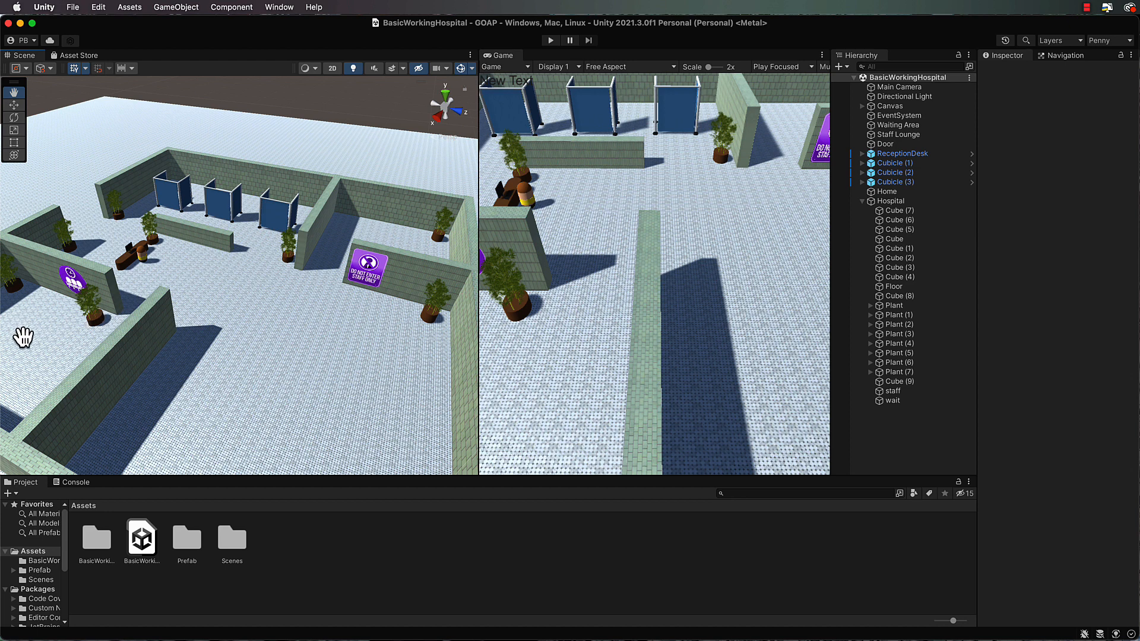
pyautogui.moveTo(253, 205)
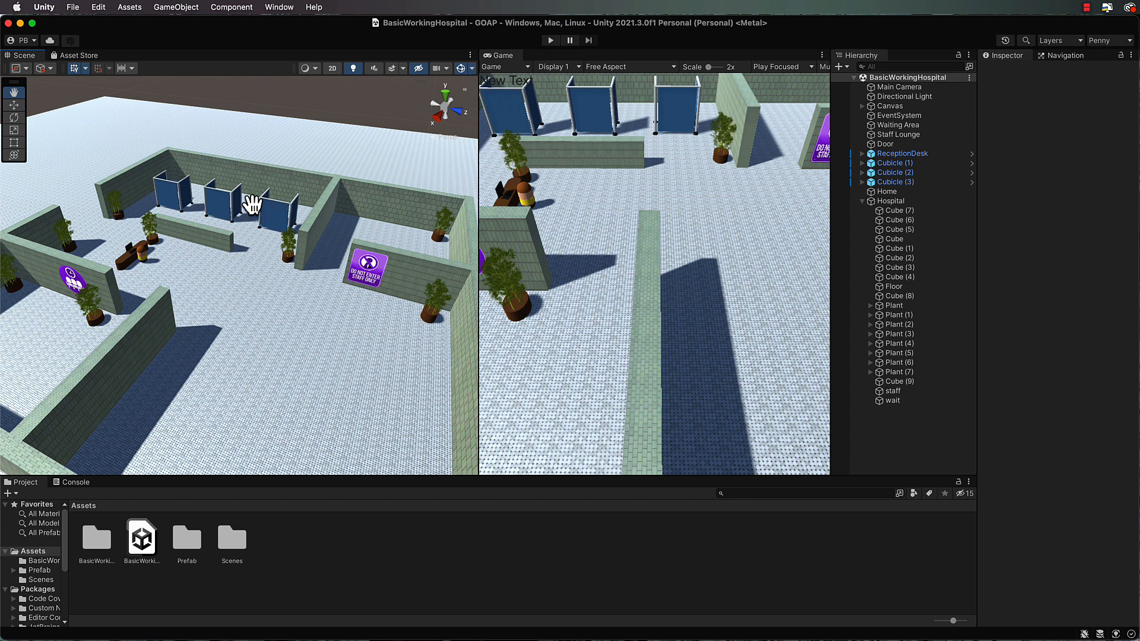
pyautogui.moveTo(381, 361)
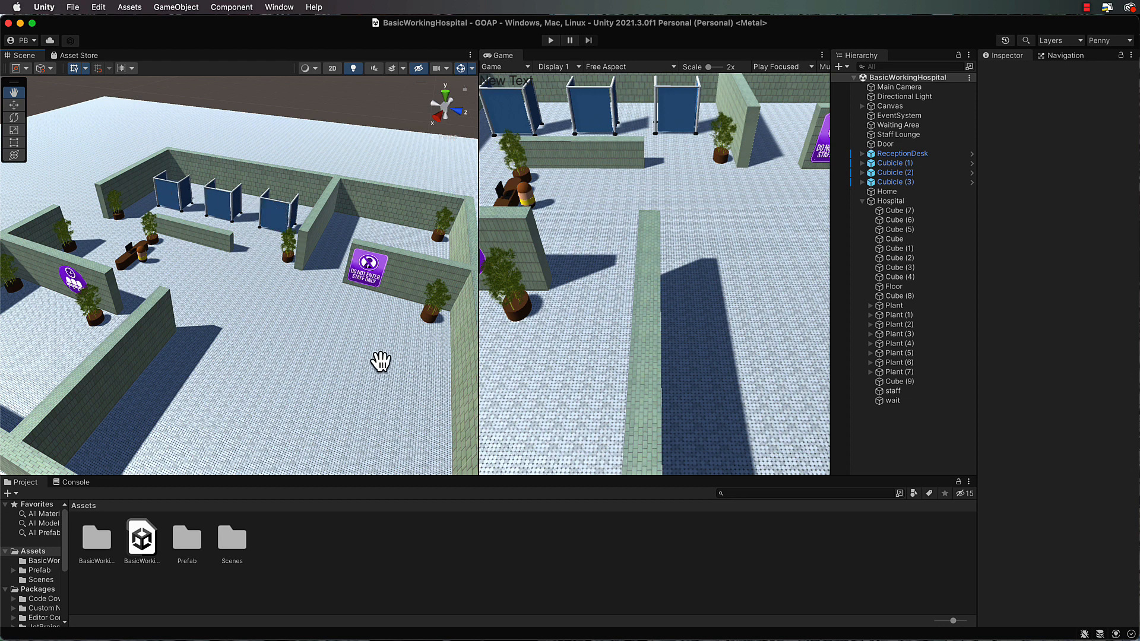
pyautogui.moveTo(99, 232)
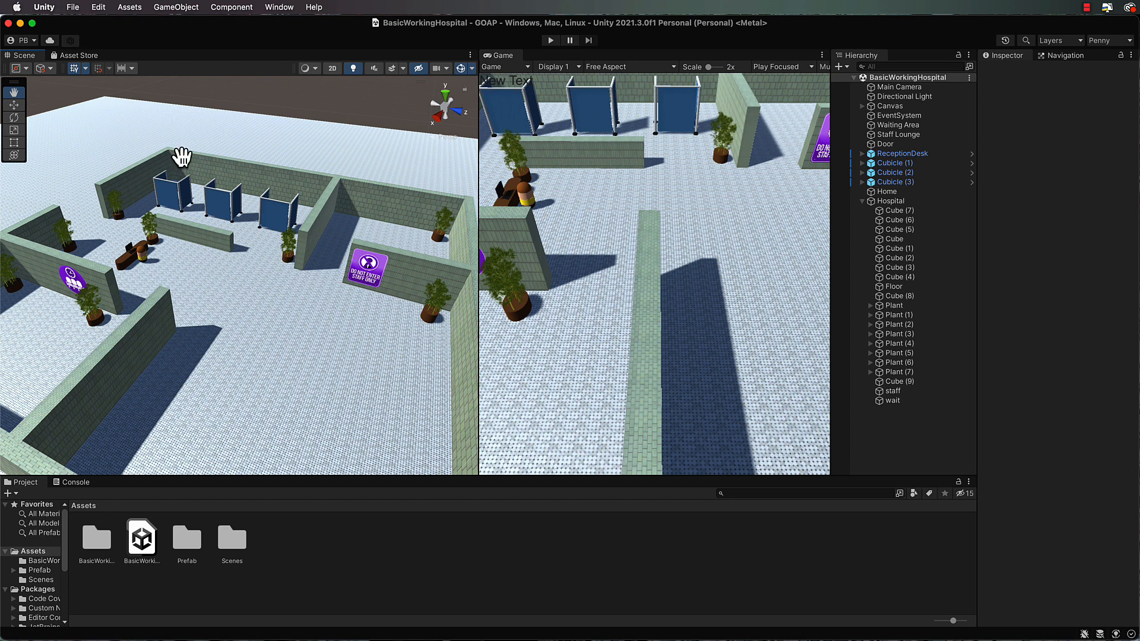
pyautogui.moveTo(669, 106)
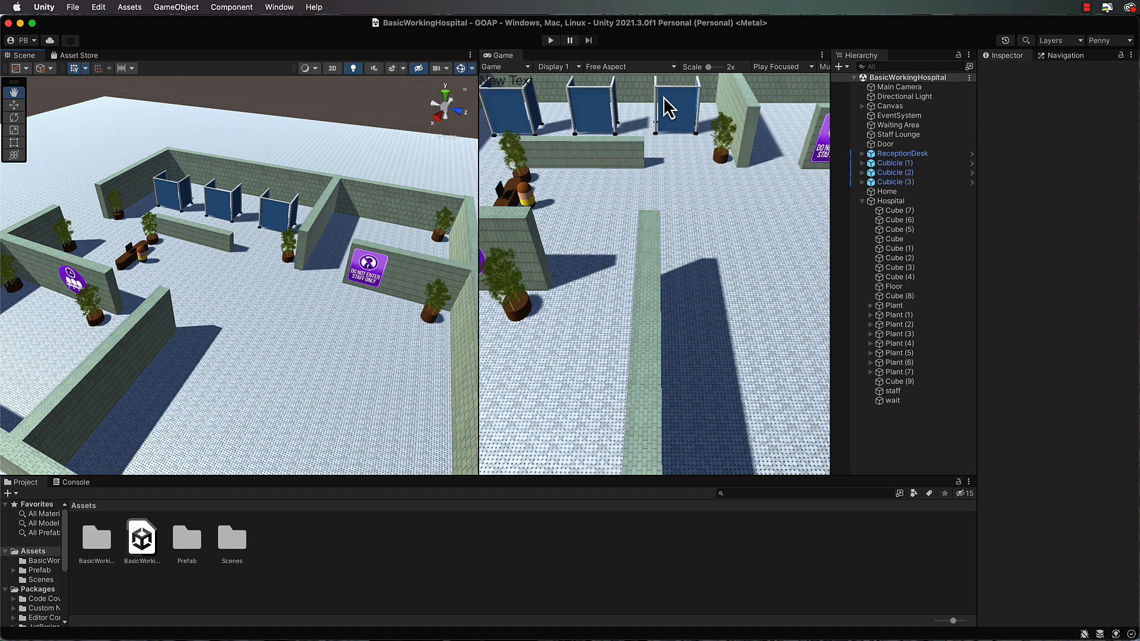
pyautogui.moveTo(395, 579)
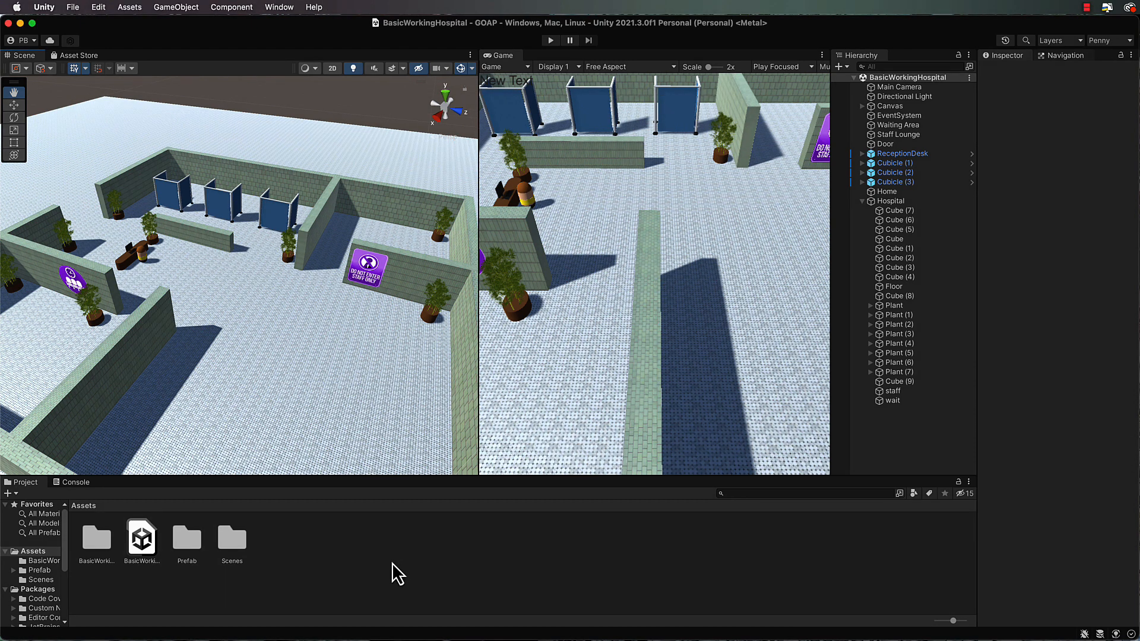
# Step: Drag the Patient prefab from the Prefab folder into the Scene view
pyautogui.doubleClick(186, 537)
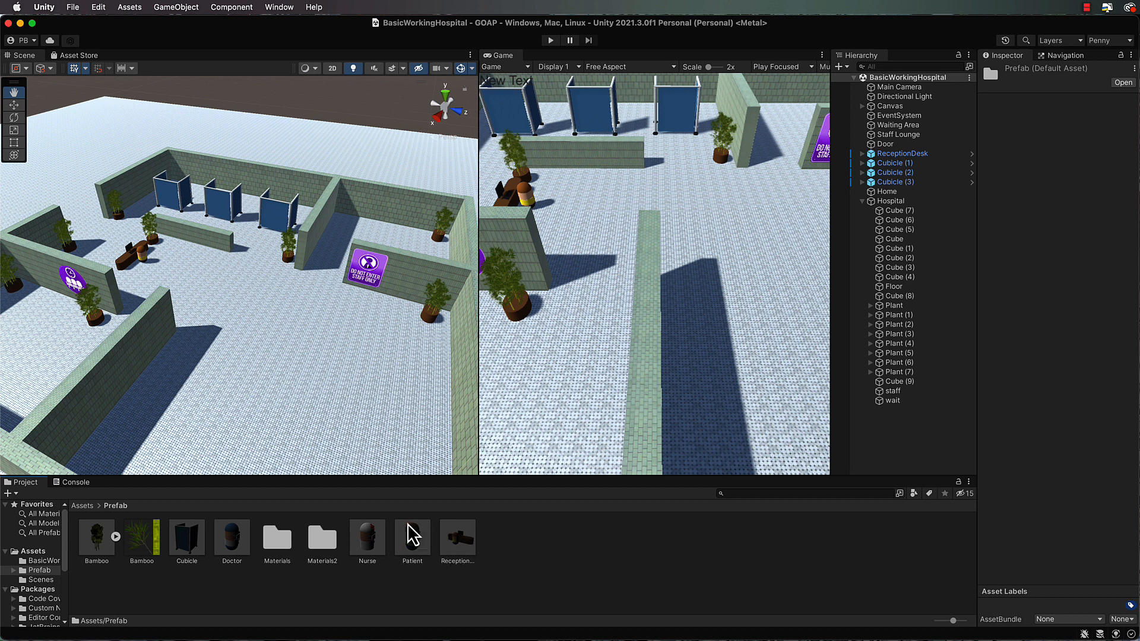
pyautogui.moveTo(436, 566)
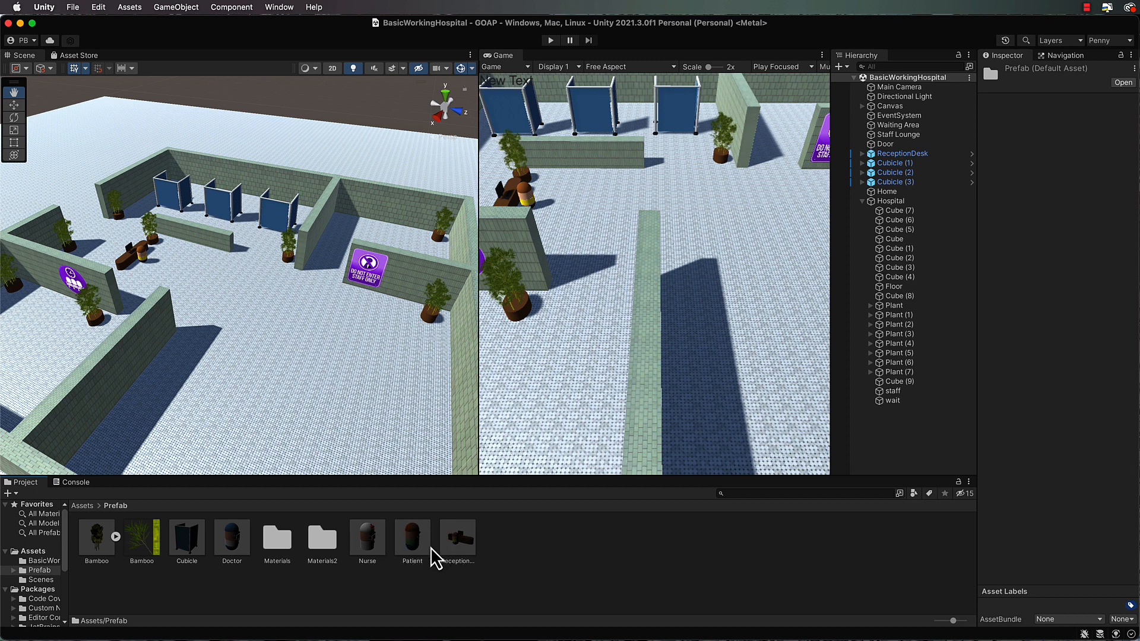
pyautogui.moveTo(411, 534); pyautogui.dragTo(283, 371)
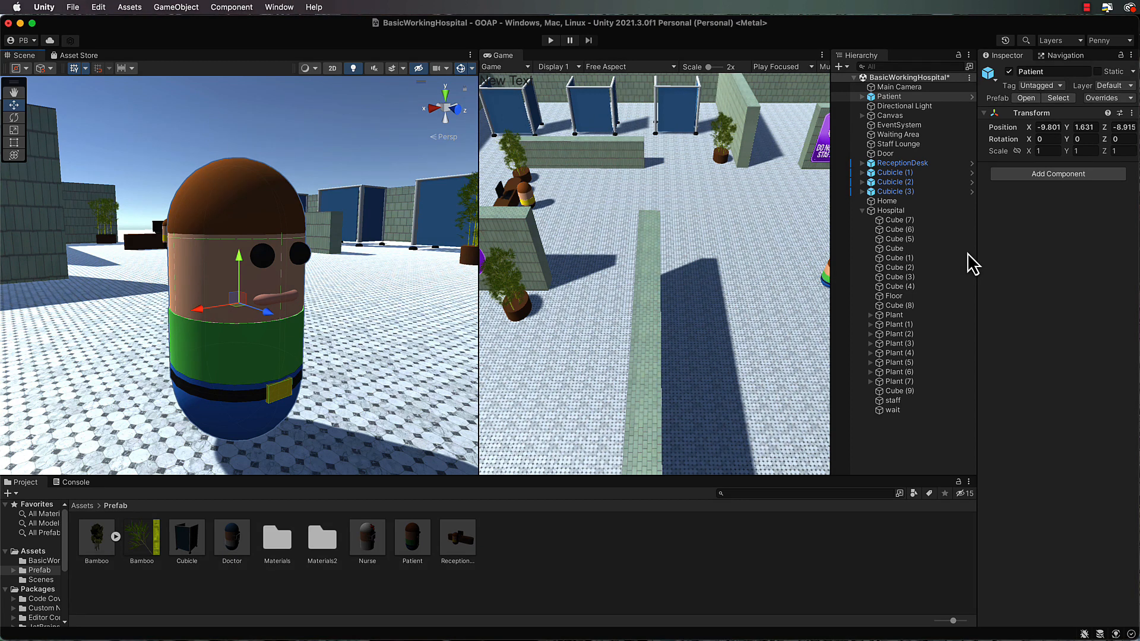
# Step: Add a Nav Mesh Agent component to Patient and set Base Offset to 1
pyautogui.click(1057, 174)
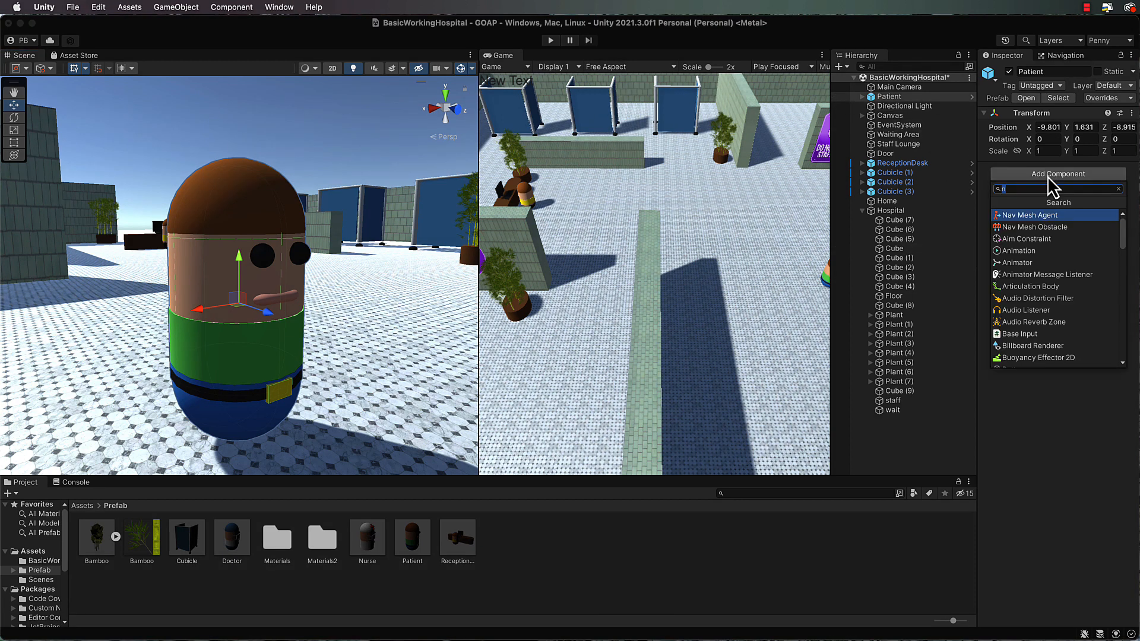
pyautogui.moveTo(1046, 224)
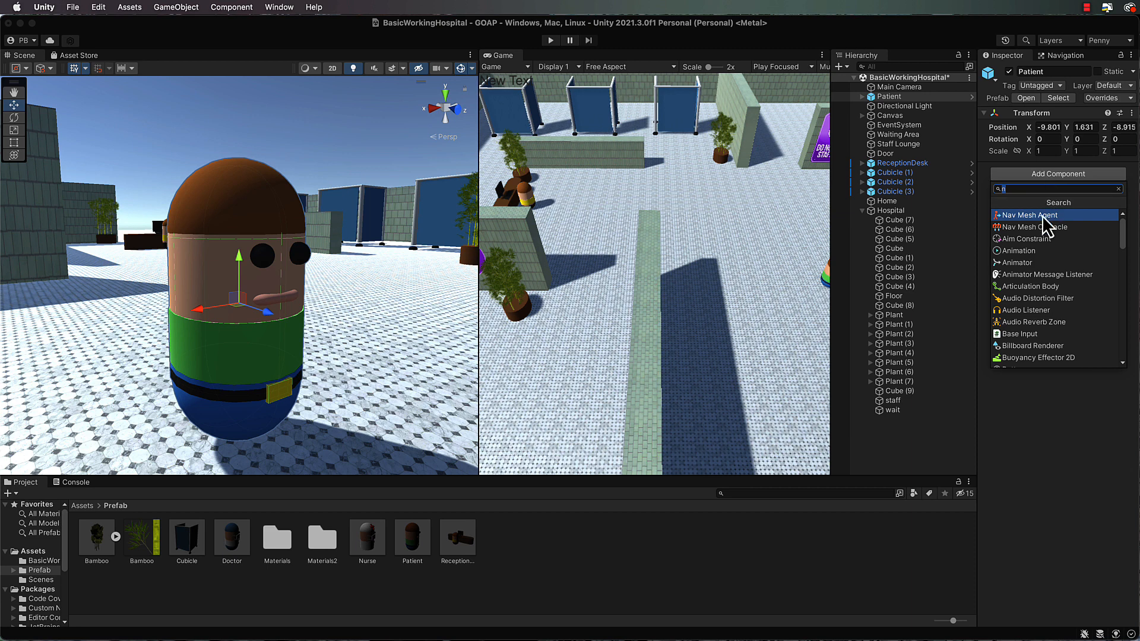
pyautogui.click(1028, 215)
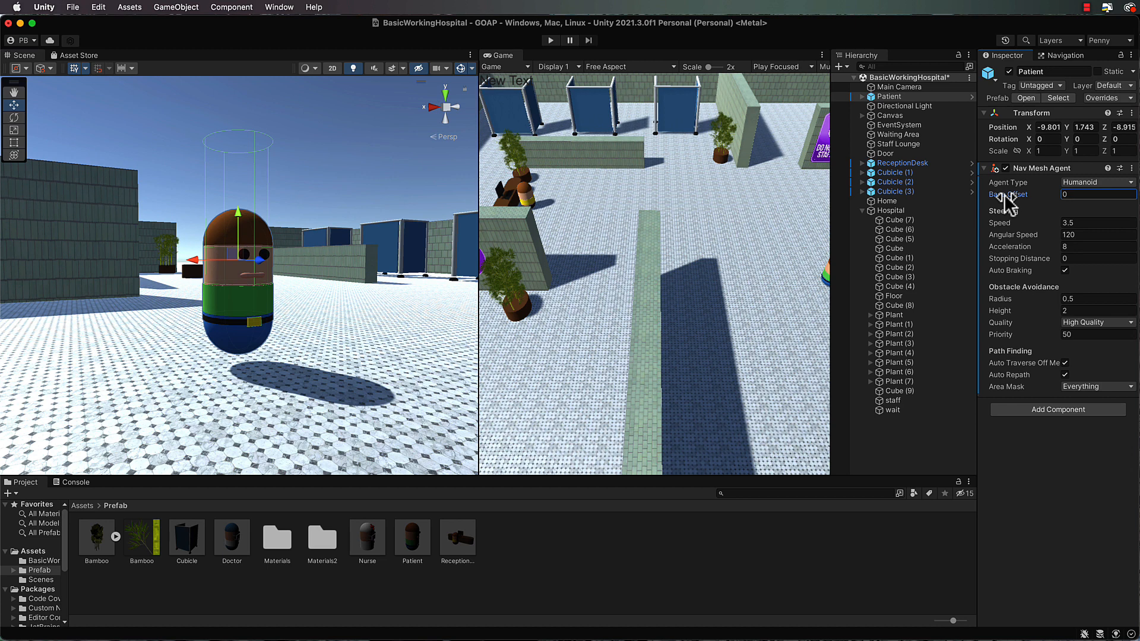
pyautogui.click(1097, 194)
pyautogui.write('-0.51')
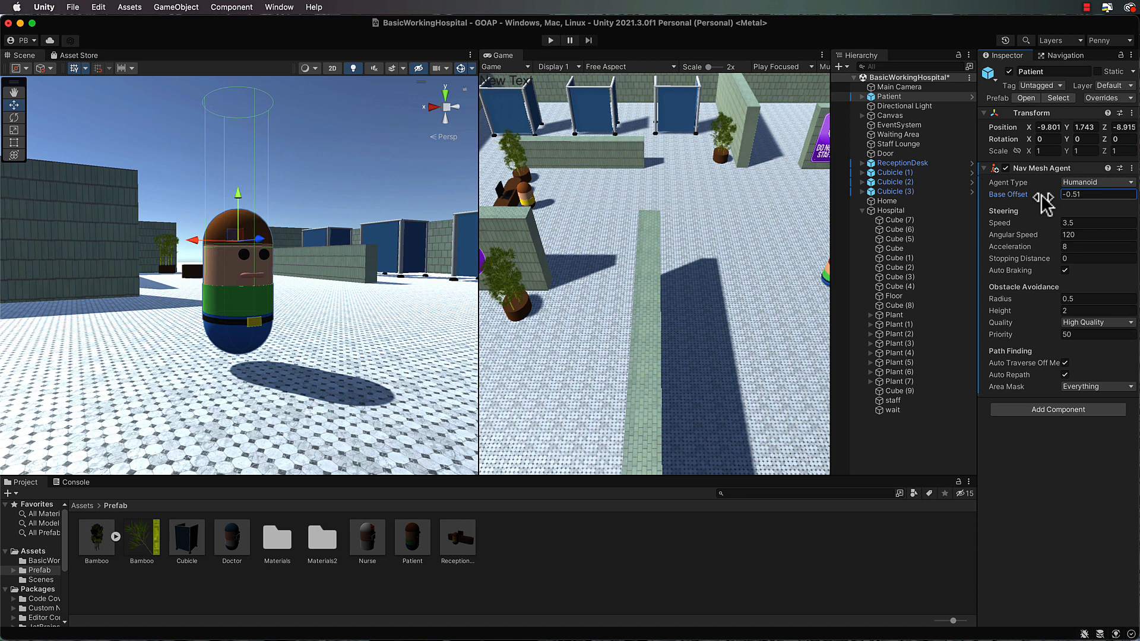
pyautogui.moveTo(1076, 194); pyautogui.dragTo(1090, 194)
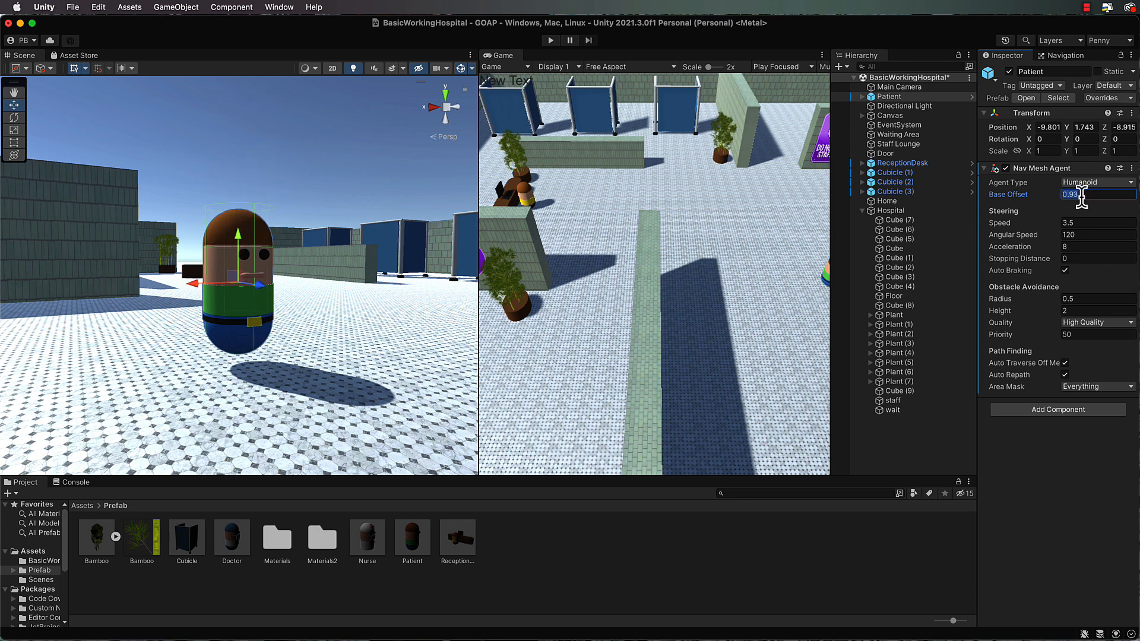
pyautogui.write('1')
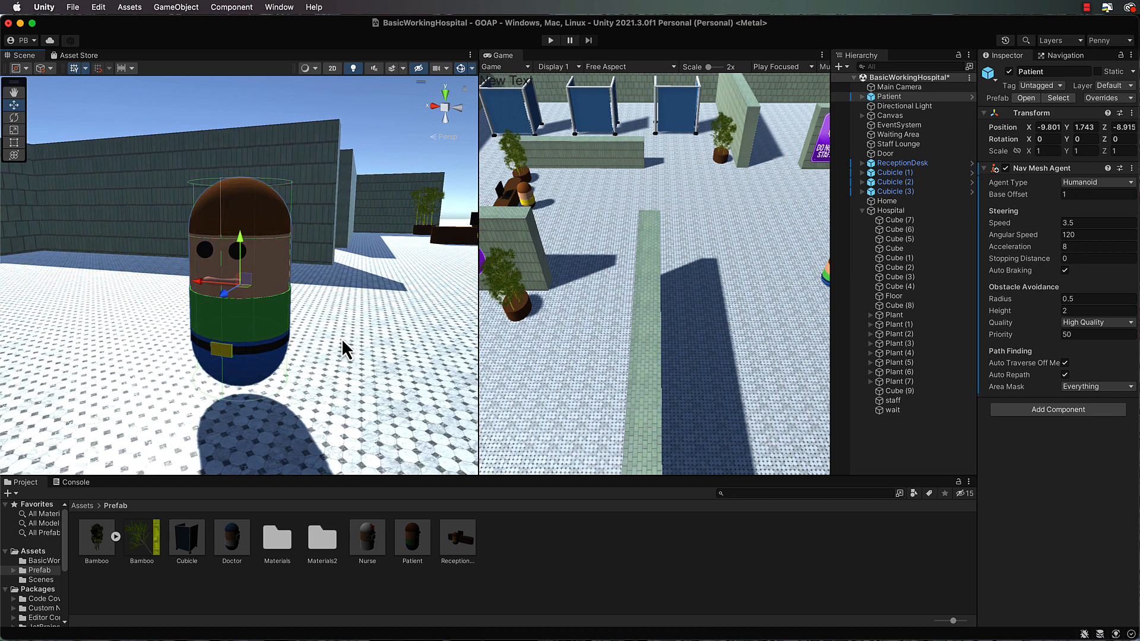
pyautogui.moveTo(752, 312)
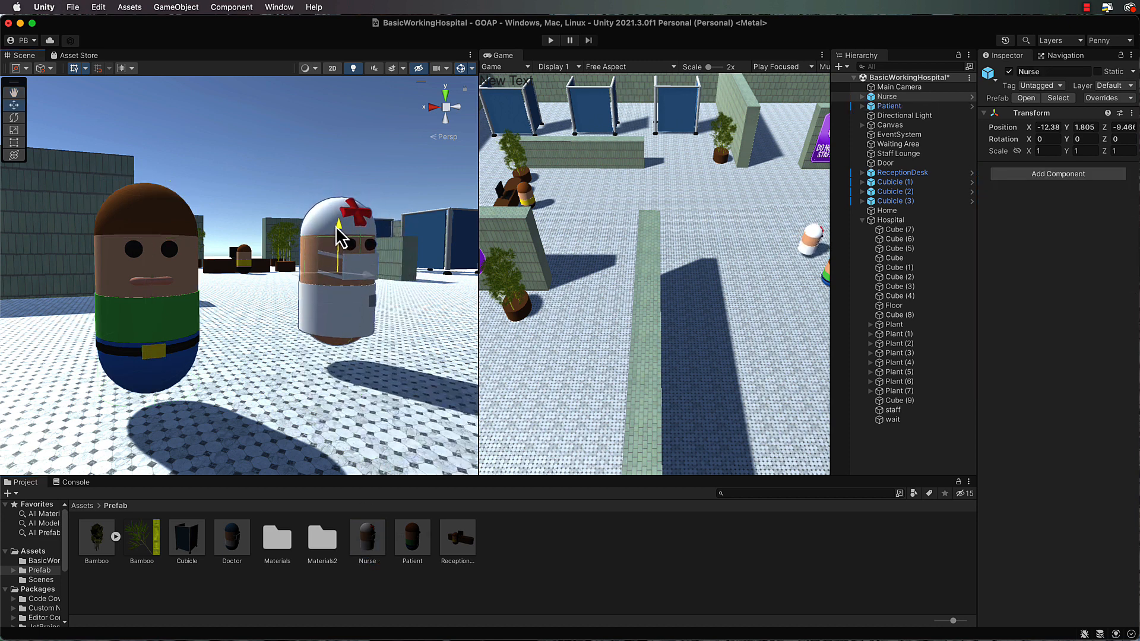
# Step: Give the Nurse a Nav Mesh Agent component, found by searching 'na'
pyautogui.click(1057, 173)
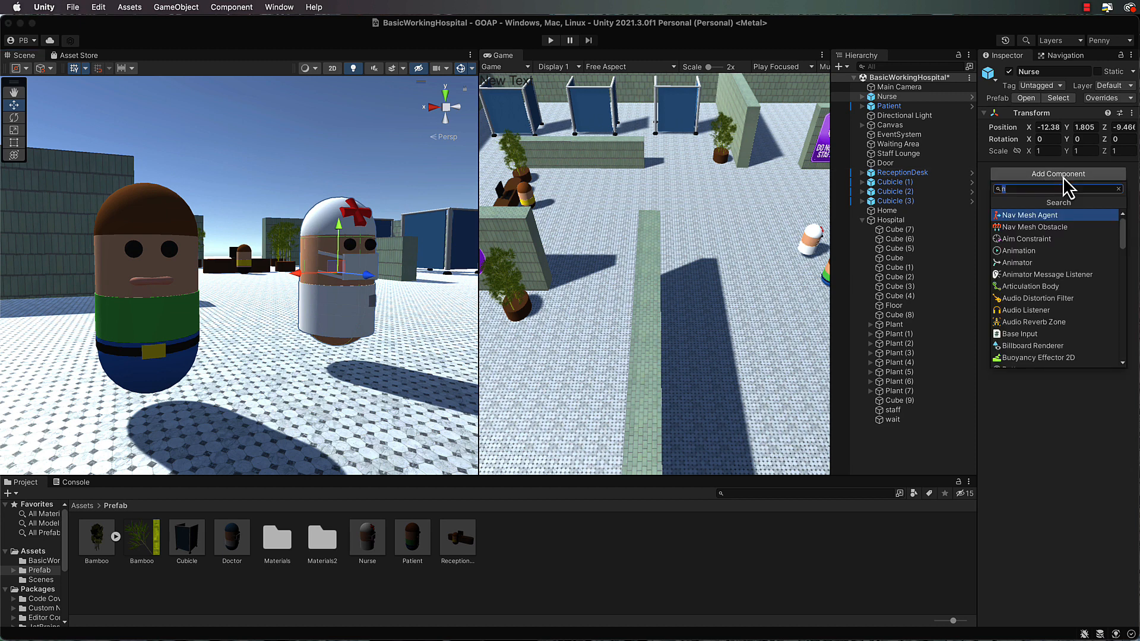
pyautogui.write('na')
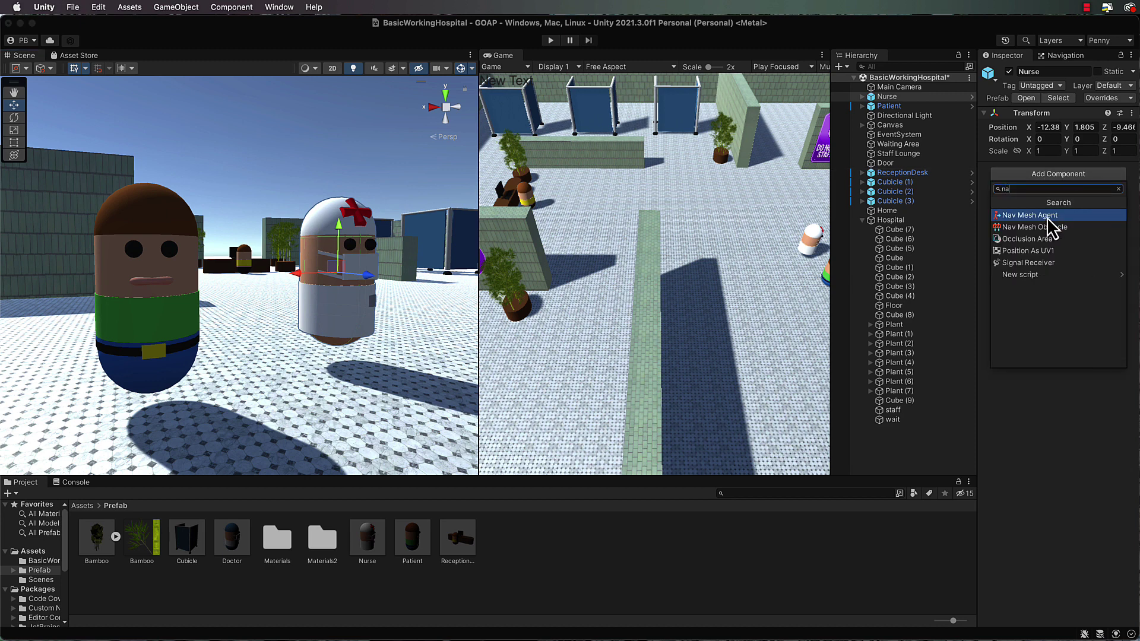
pyautogui.click(1029, 215)
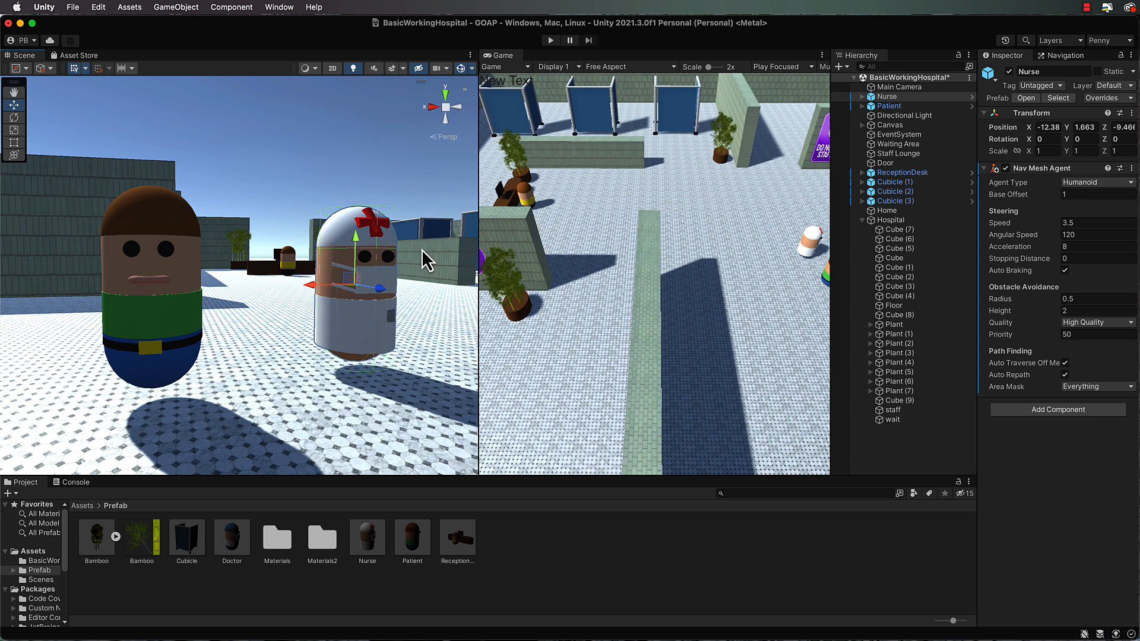
pyautogui.moveTo(1001, 291)
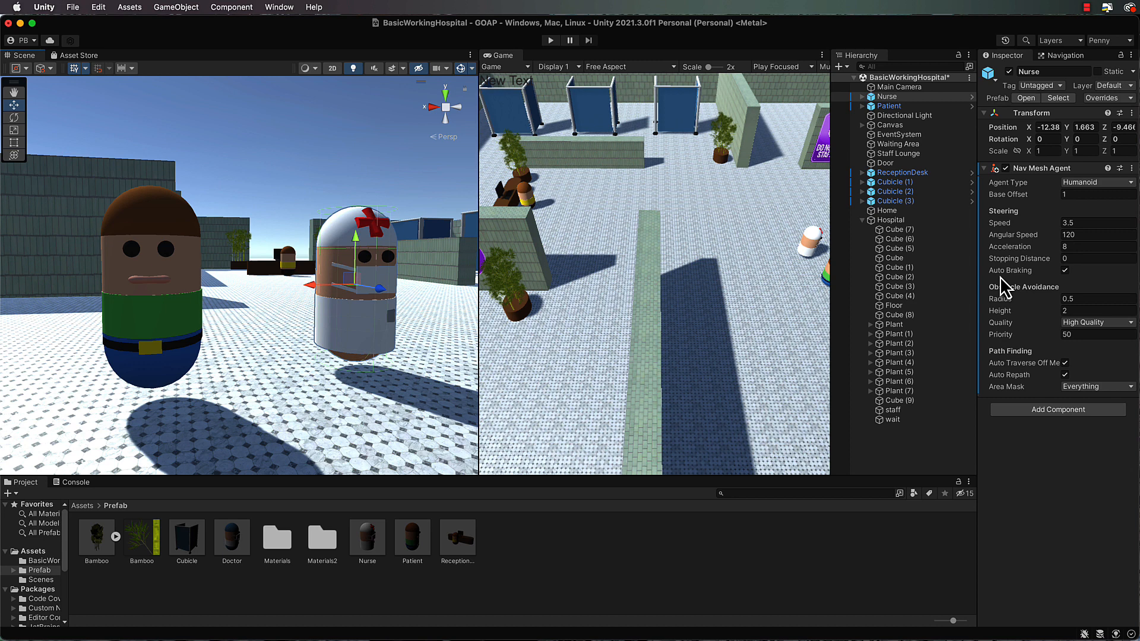
pyautogui.moveTo(276, 39)
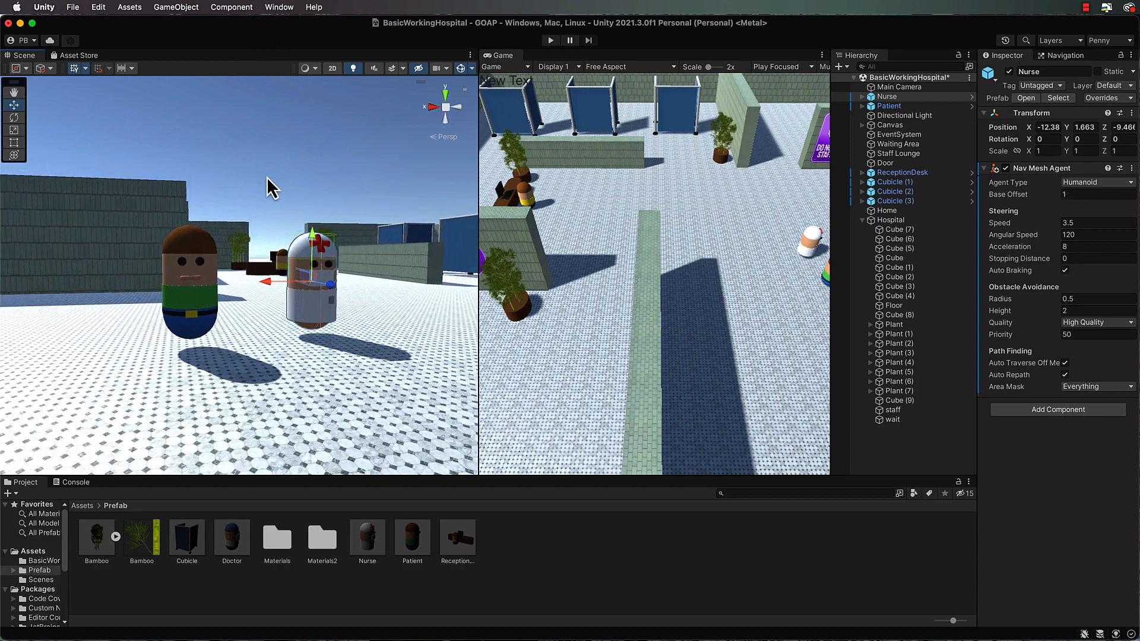
pyautogui.moveTo(269, 185); pyautogui.dragTo(312, 218)
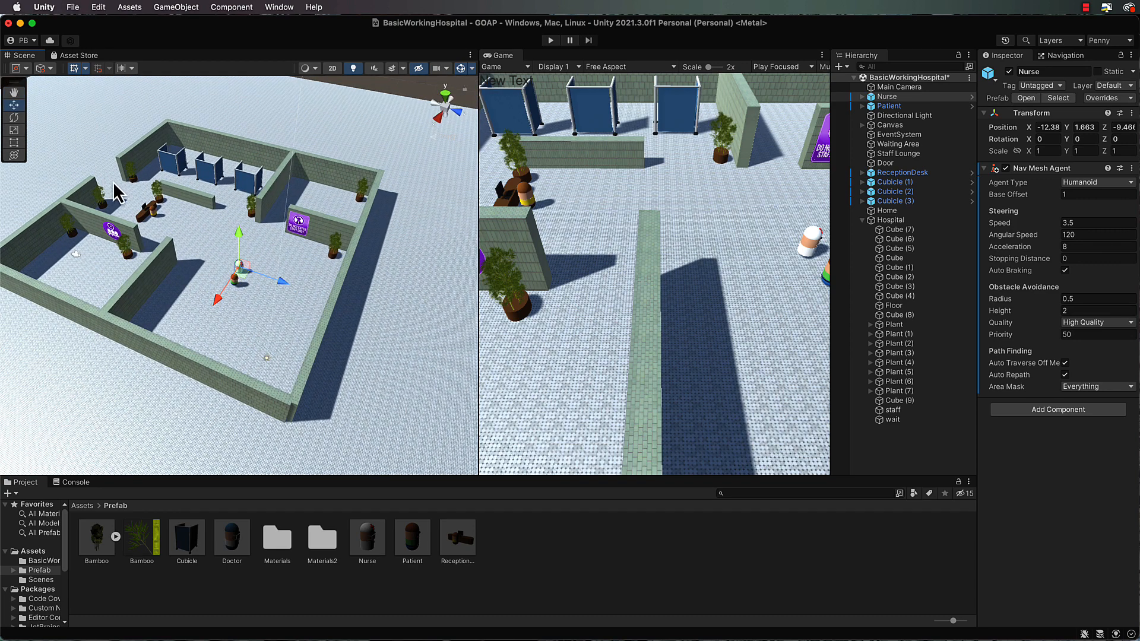
pyautogui.moveTo(108, 193)
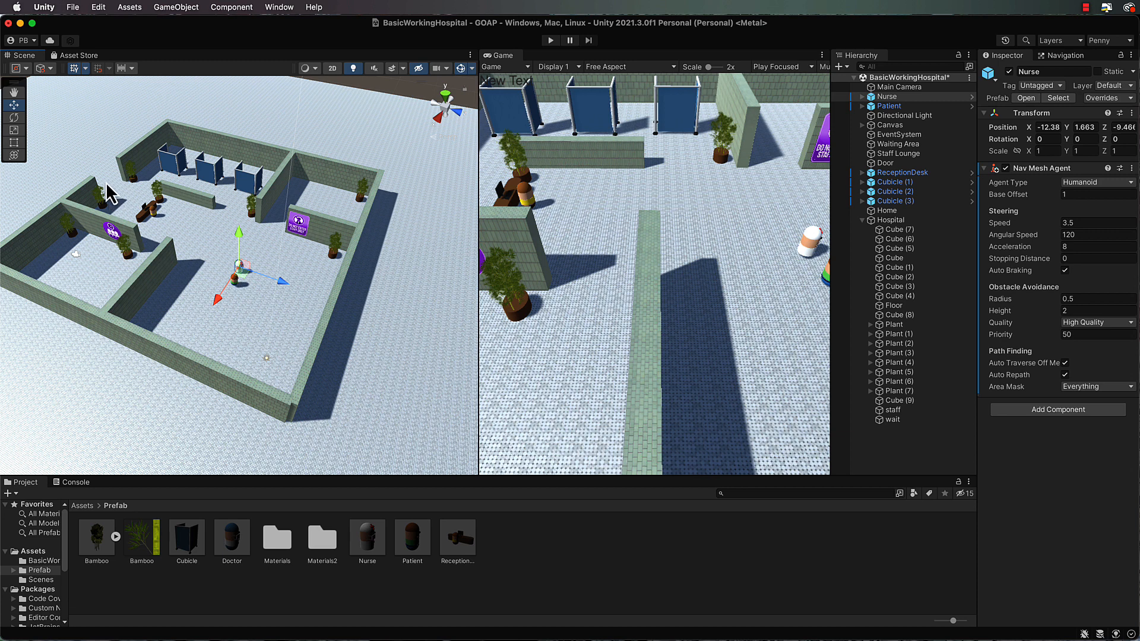
pyautogui.moveTo(128, 215)
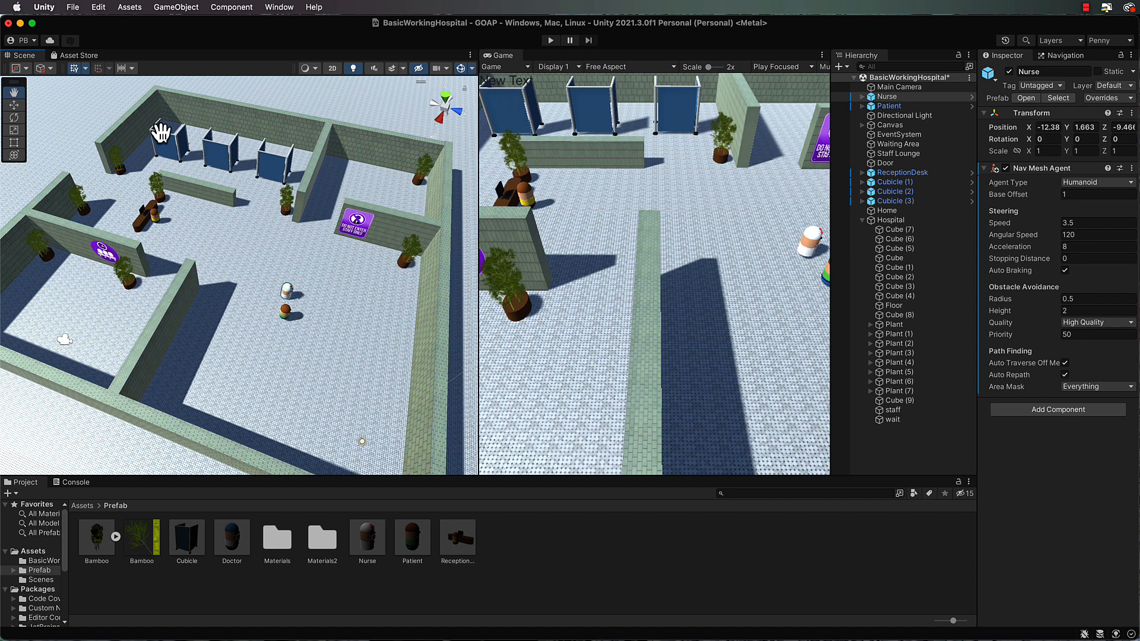
pyautogui.moveTo(264, 215)
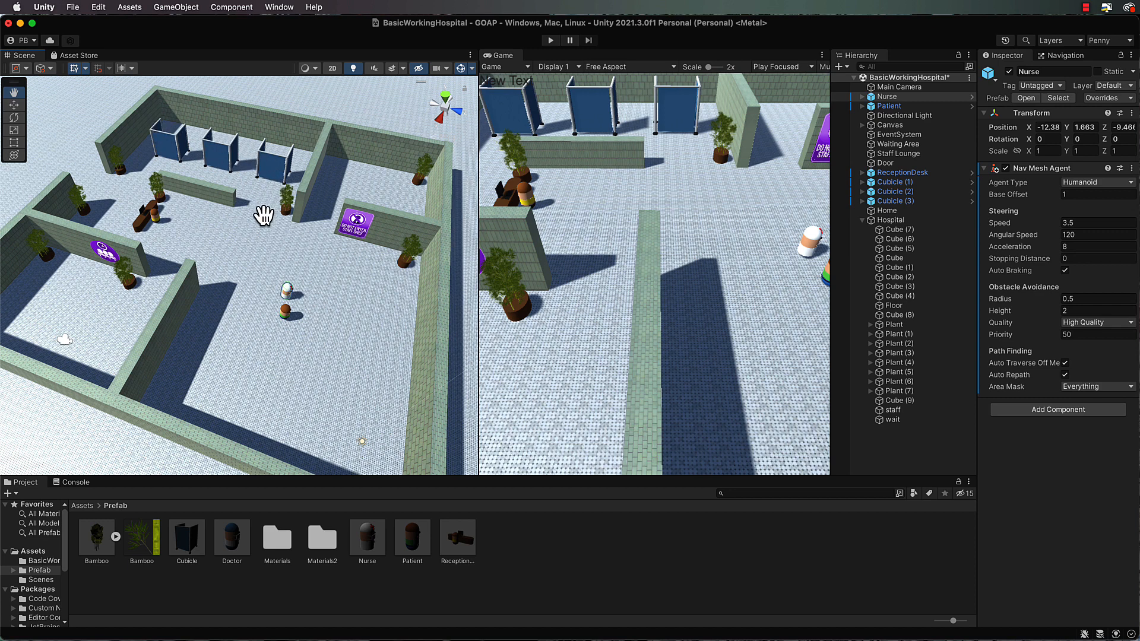
pyautogui.moveTo(49, 100)
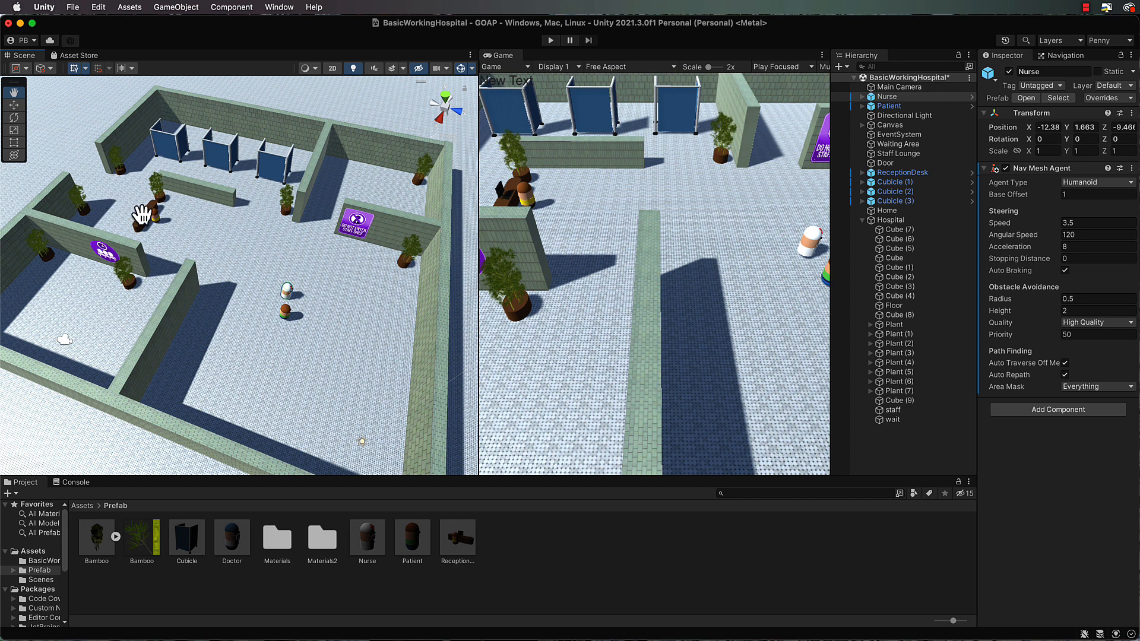
pyautogui.moveTo(282, 298)
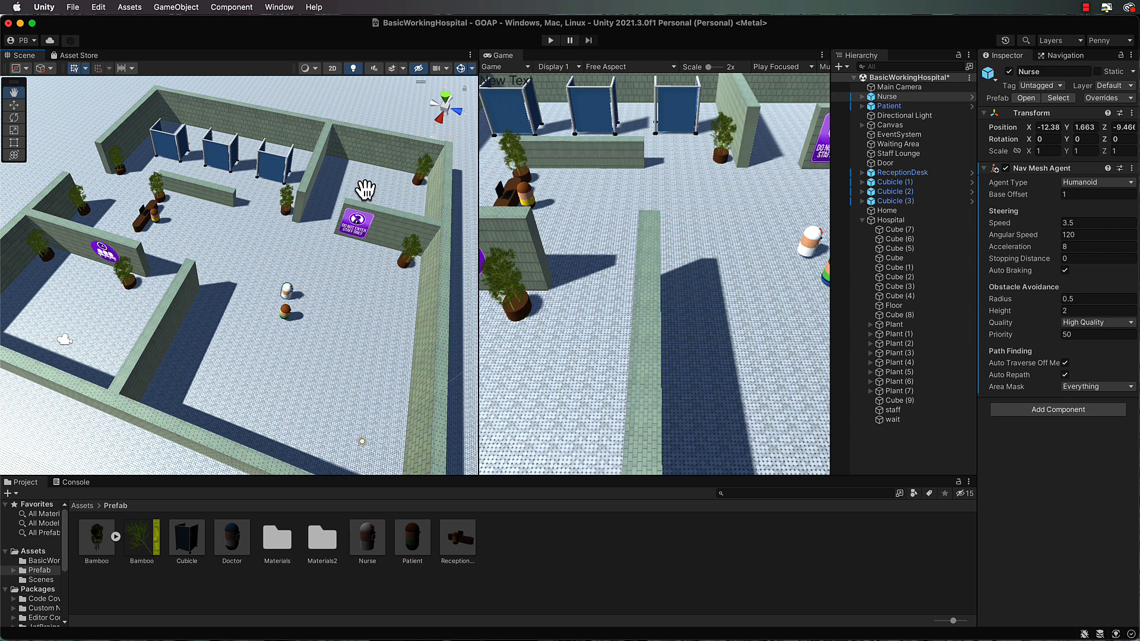
pyautogui.moveTo(307, 263)
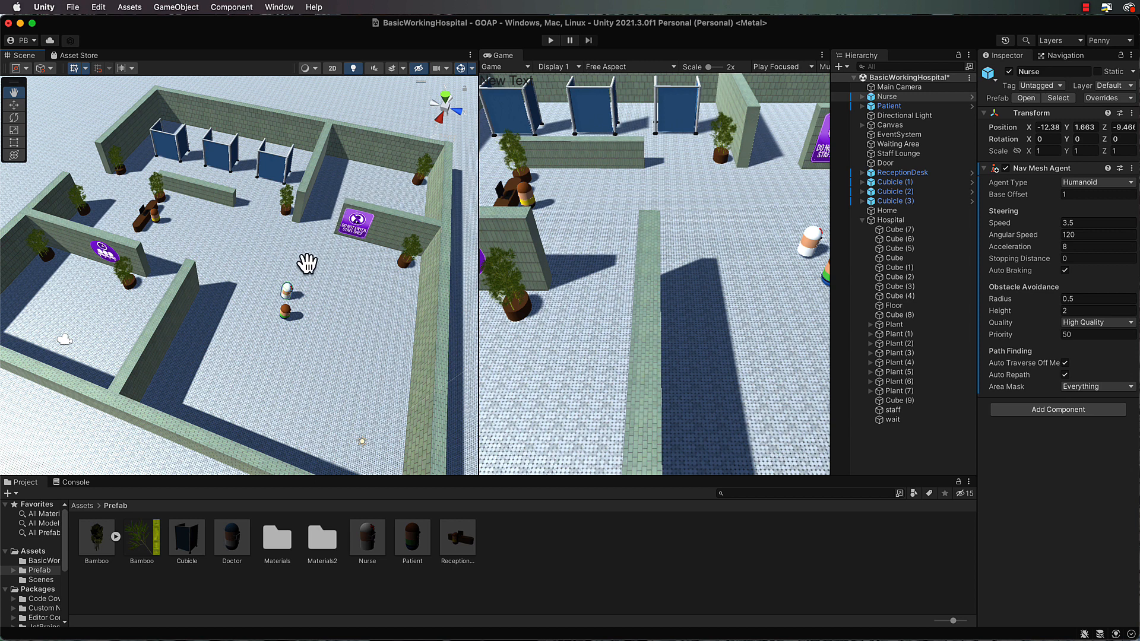
pyautogui.moveTo(65, 314)
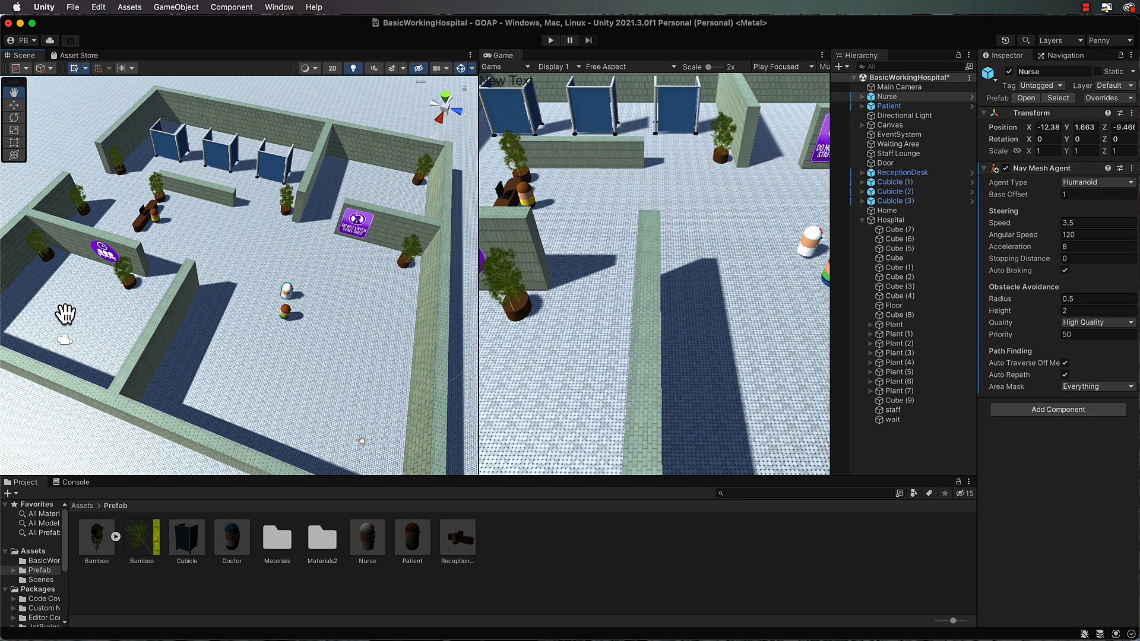
pyautogui.moveTo(279, 177)
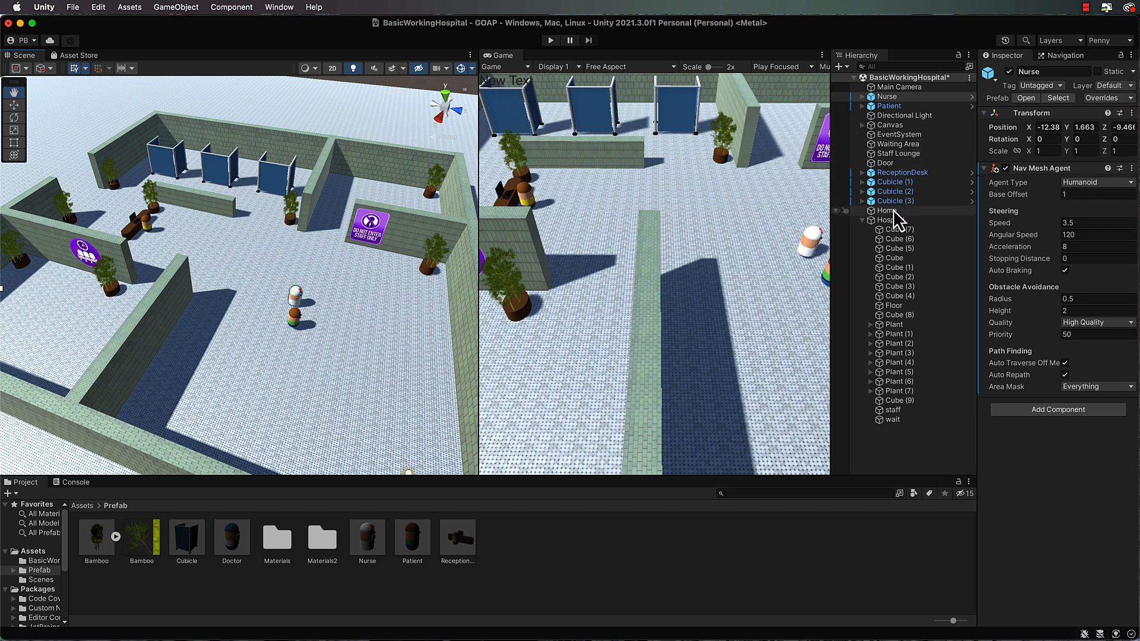
# Step: Select the Waiting Area waypoint and switch off its Mesh Renderer
pyautogui.click(897, 144)
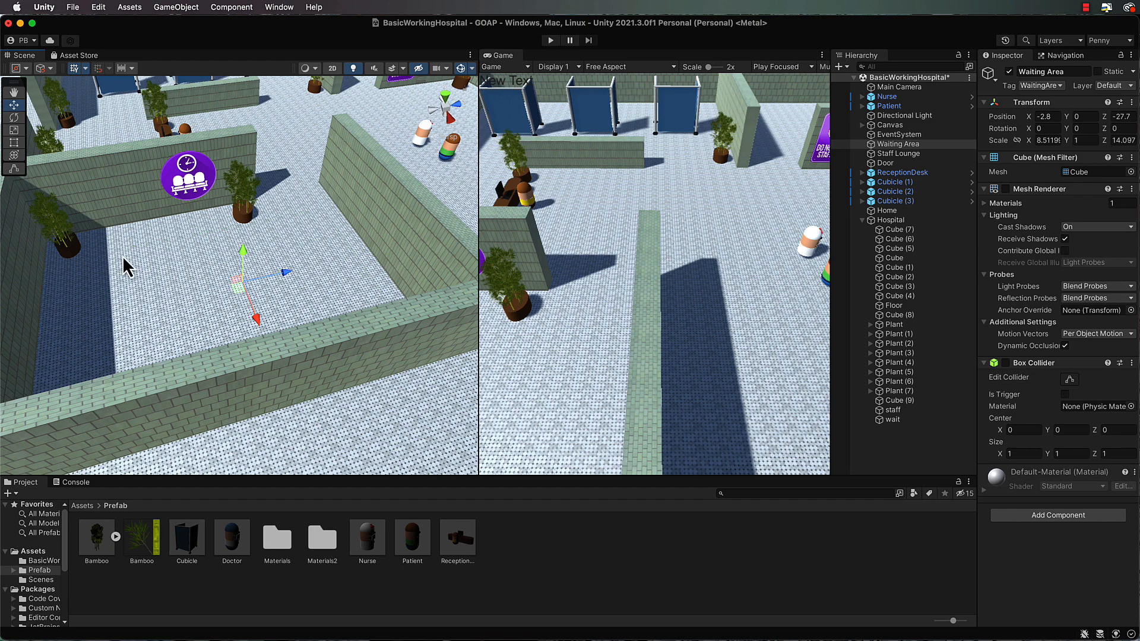
pyautogui.moveTo(267, 324)
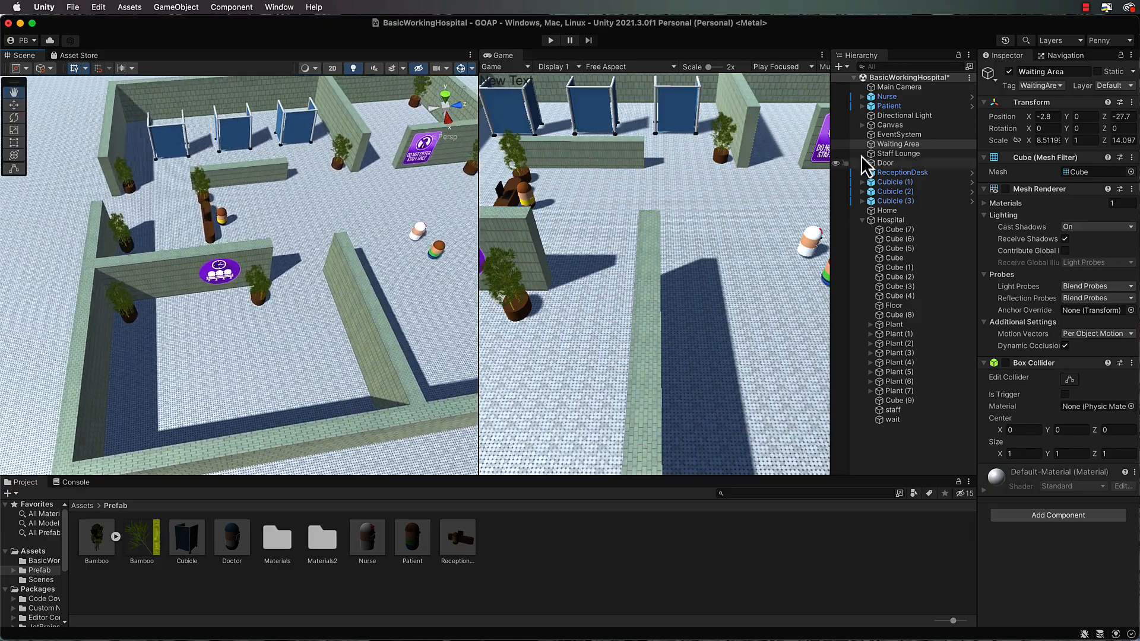
pyautogui.click(898, 144)
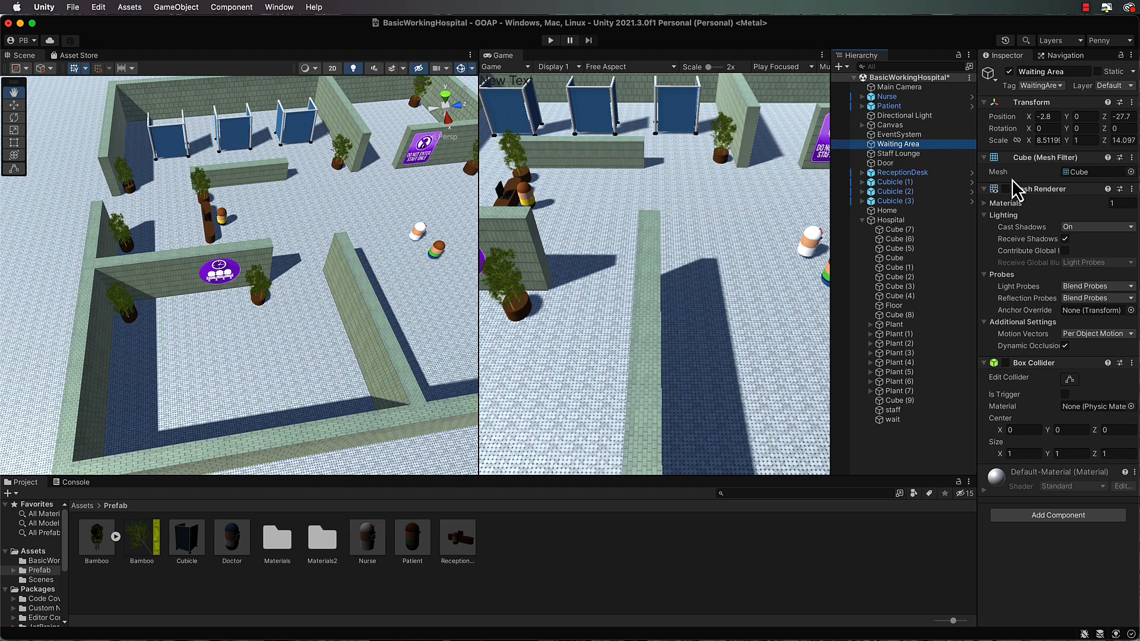
pyautogui.click(1008, 189)
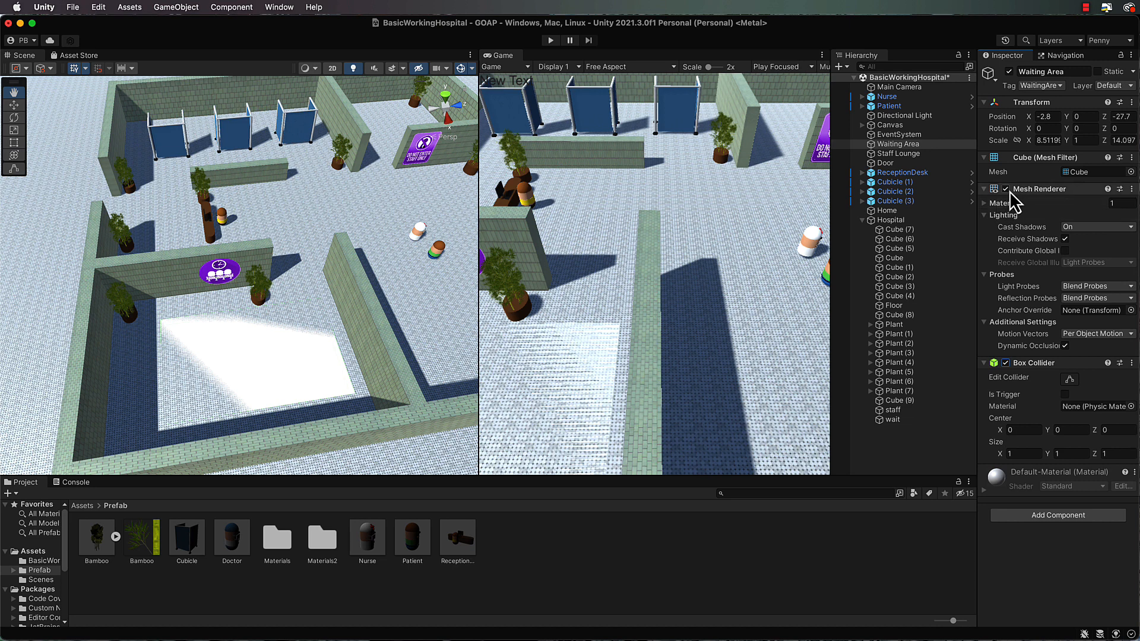
pyautogui.click(994, 189)
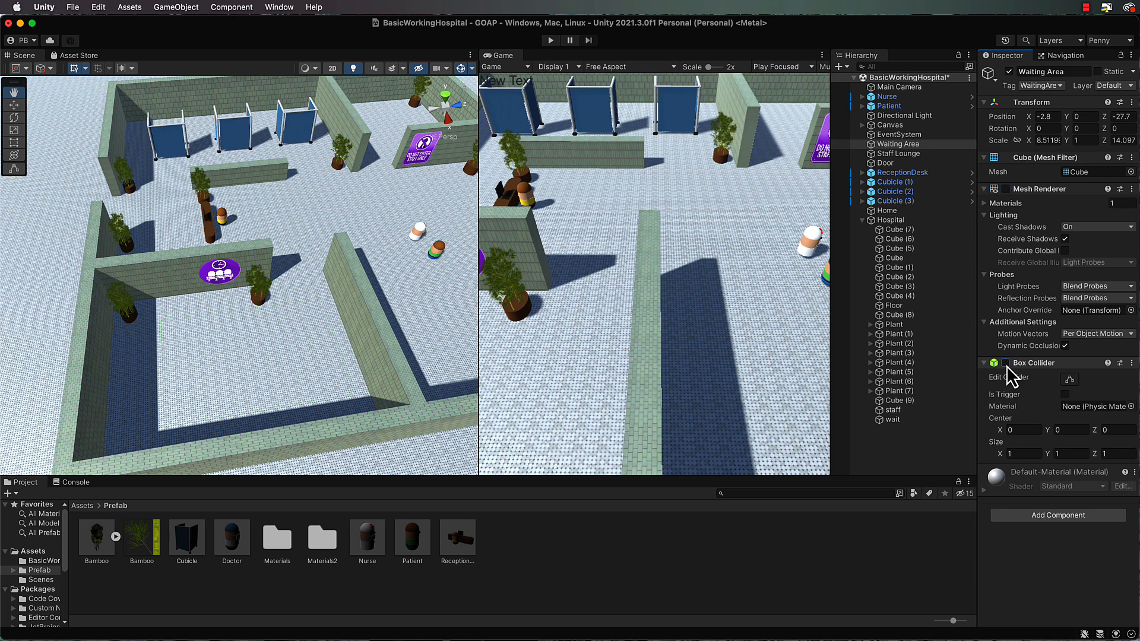
pyautogui.moveTo(1067, 374)
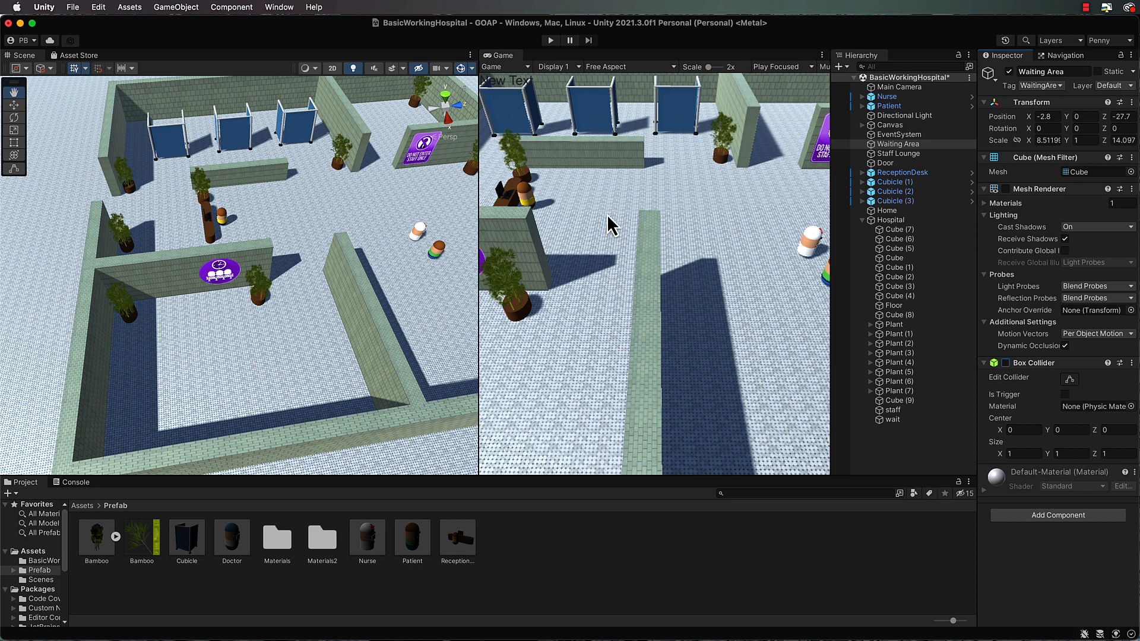
pyautogui.moveTo(329, 353)
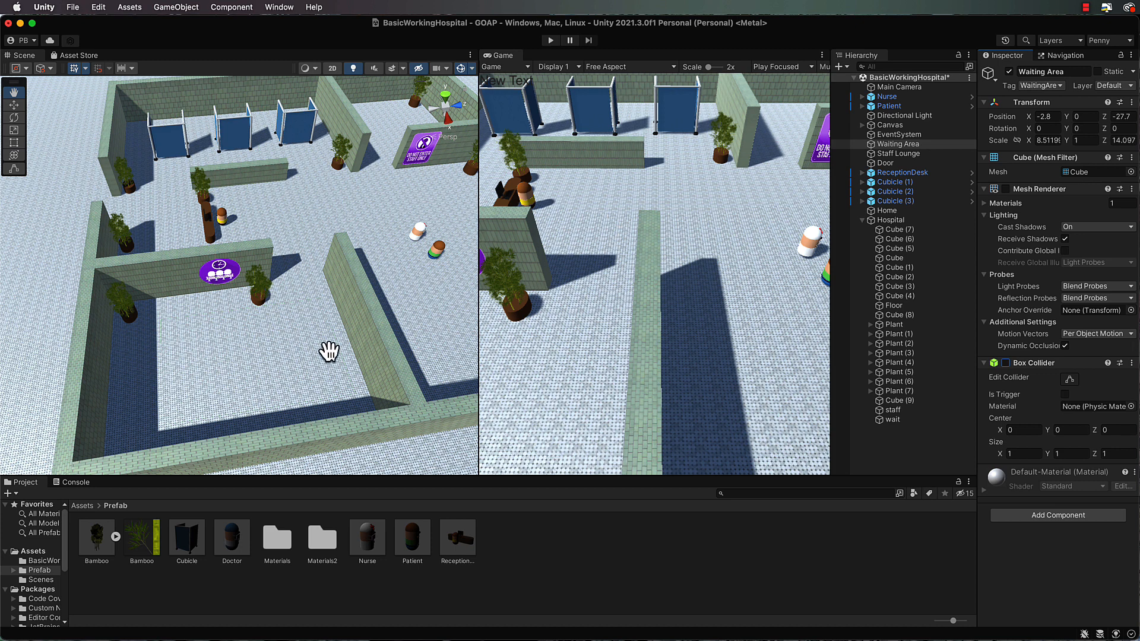
pyautogui.moveTo(292, 304)
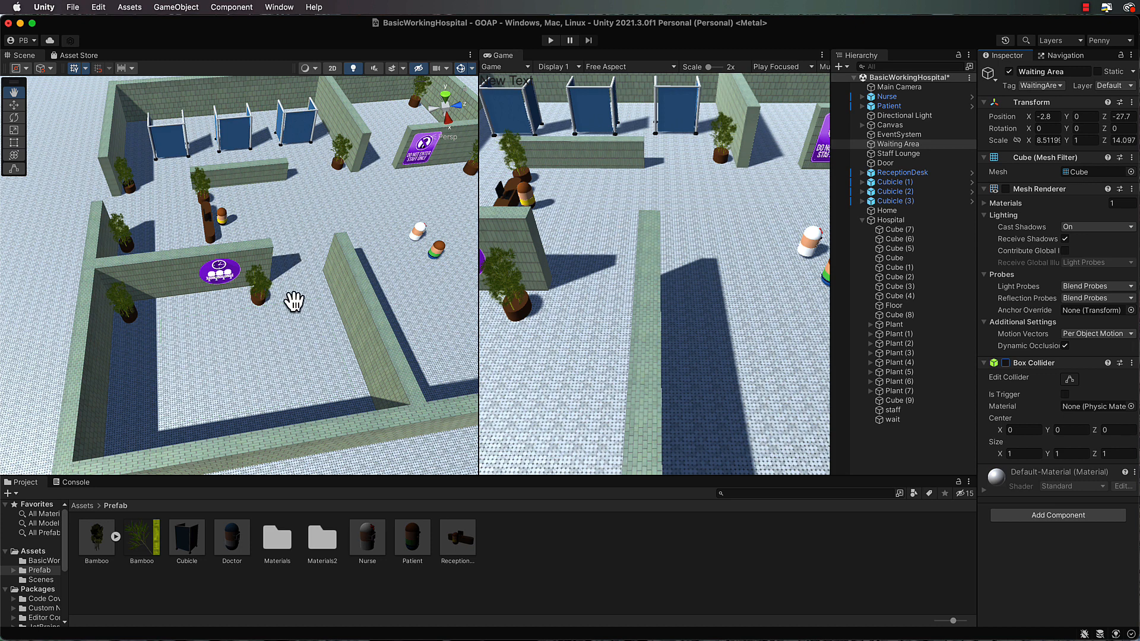
pyautogui.moveTo(367, 305)
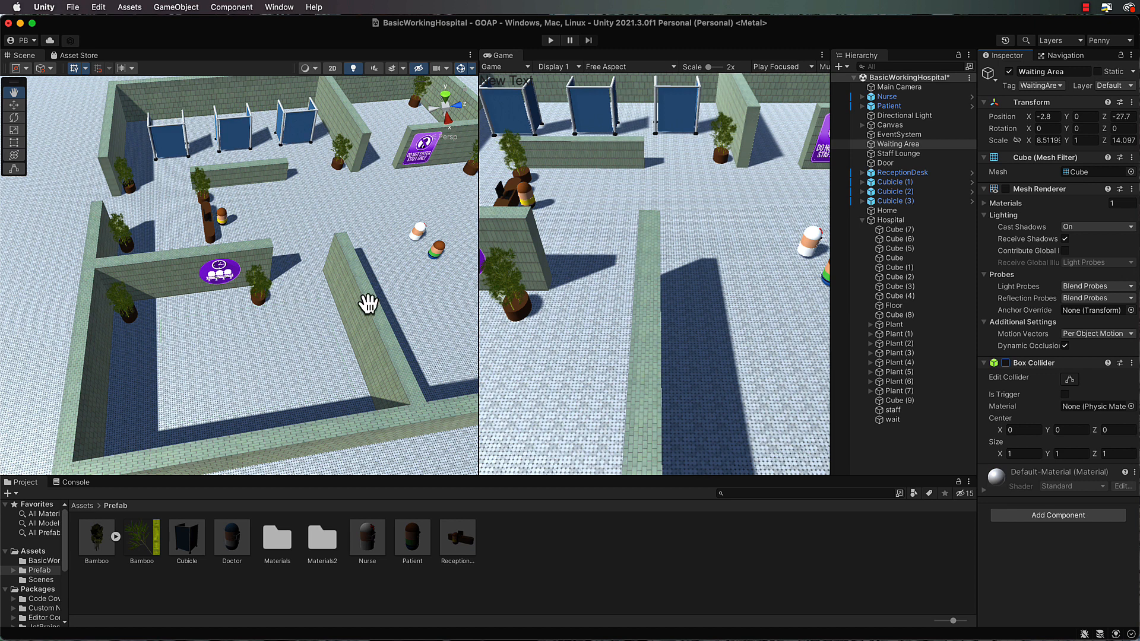
pyautogui.moveTo(301, 337)
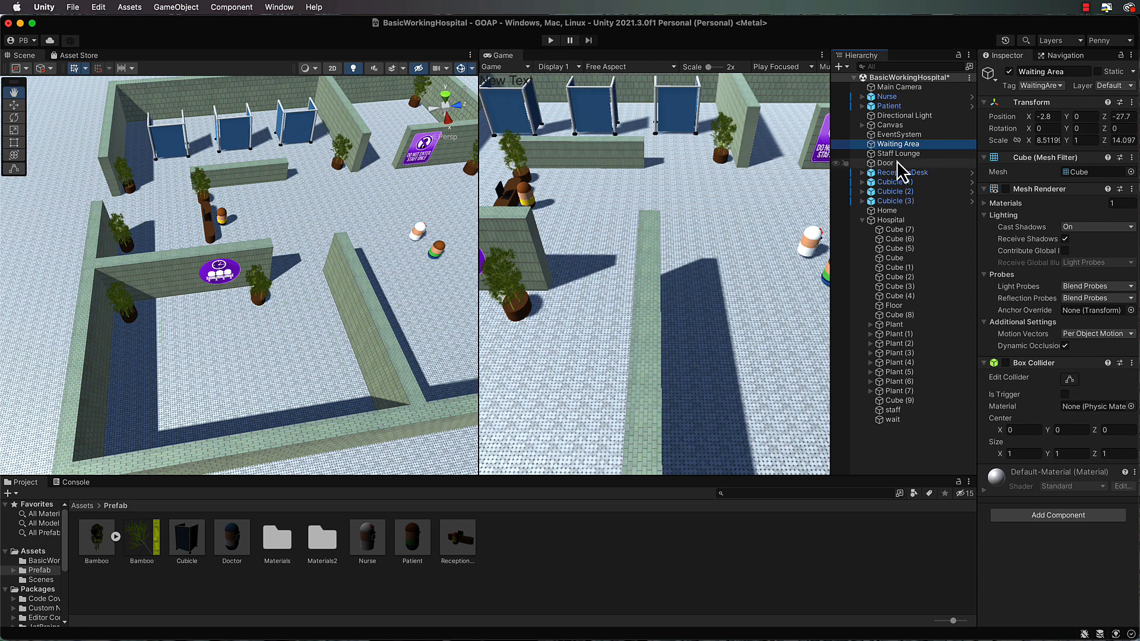
# Step: Stop the Staff Lounge waypoint from rendering, then select Cubicle (1)
pyautogui.click(897, 153)
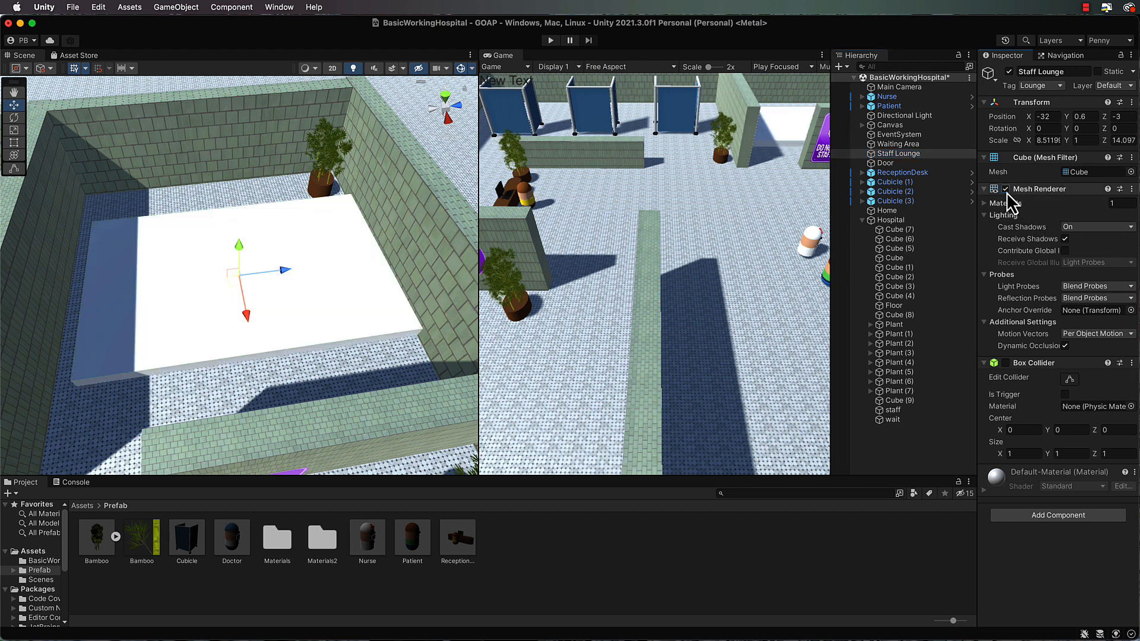
pyautogui.click(885, 162)
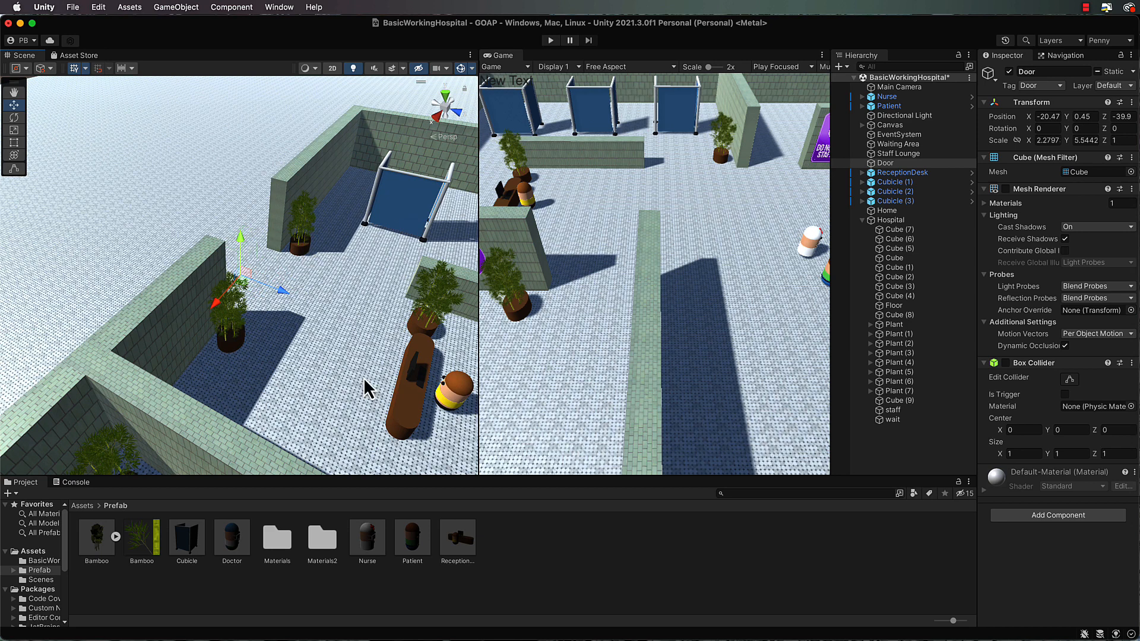
pyautogui.moveTo(385, 398)
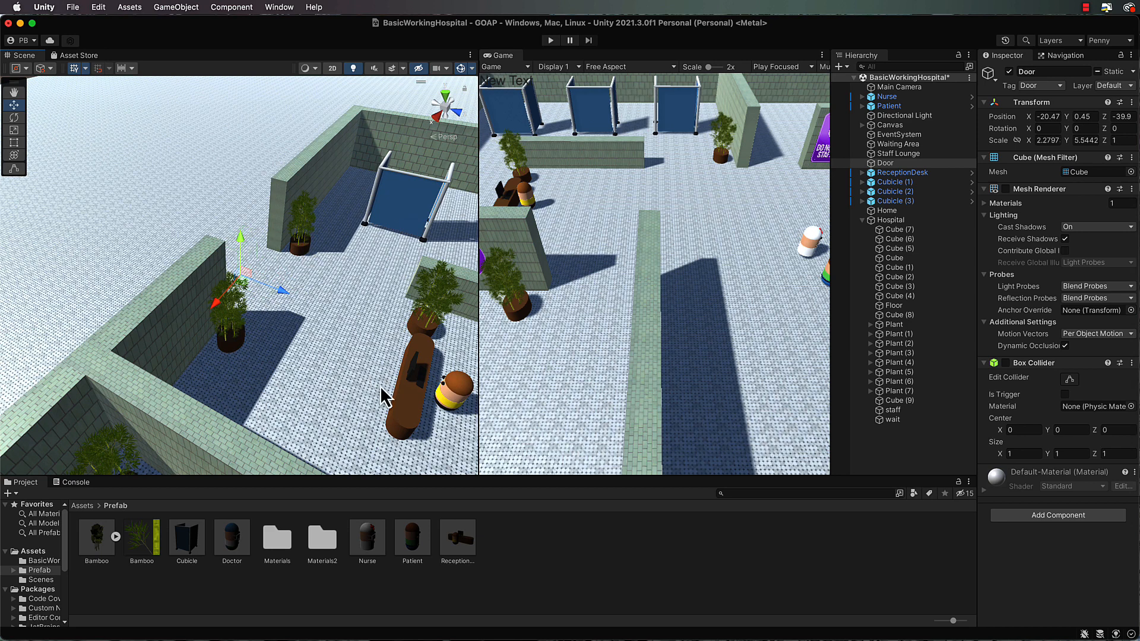
pyautogui.moveTo(410, 413)
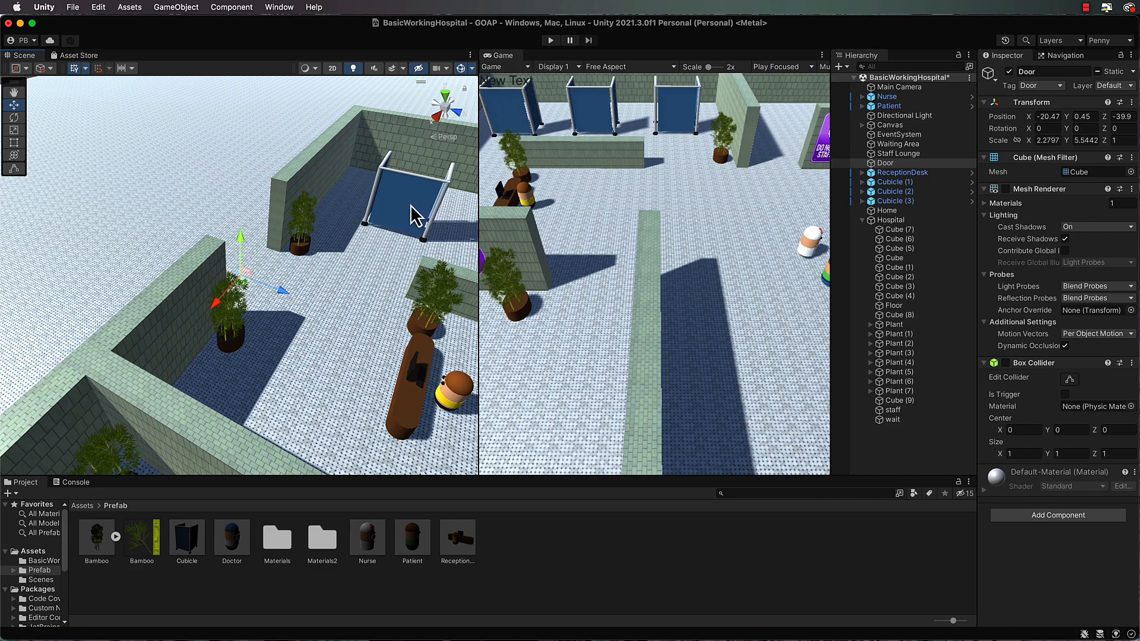
pyautogui.click(894, 181)
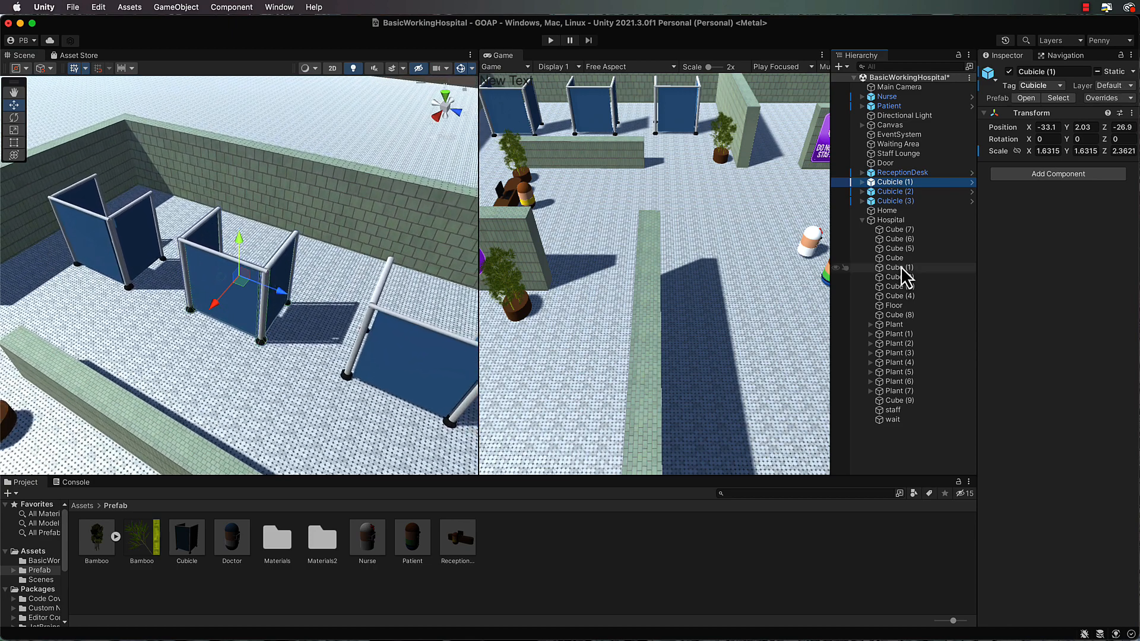
pyautogui.click(894, 200)
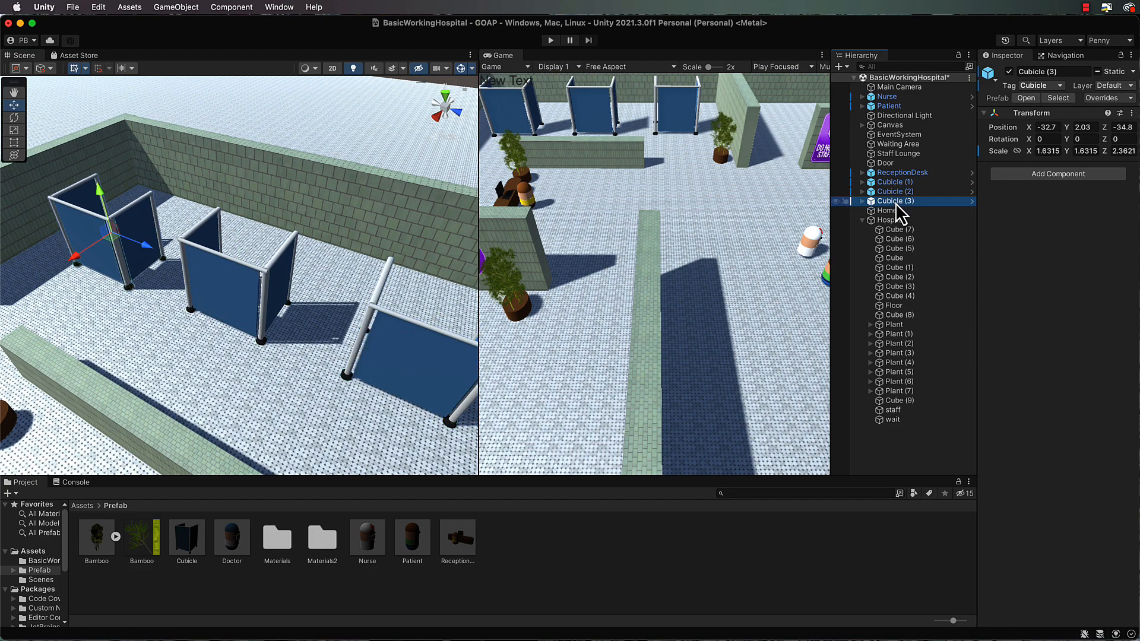
pyautogui.click(901, 173)
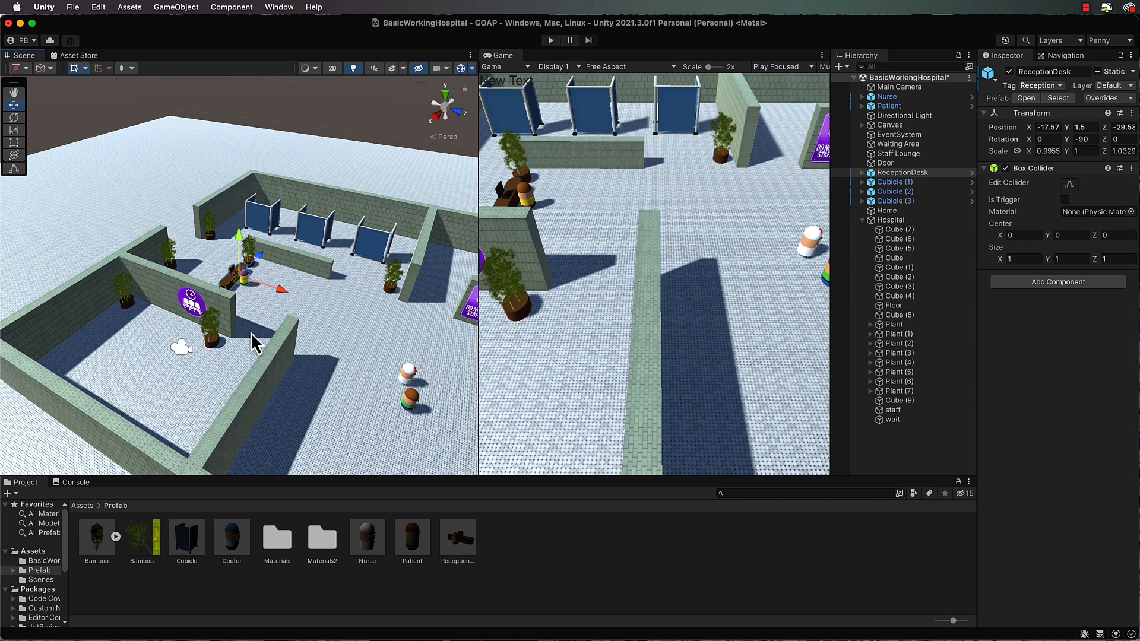
pyautogui.moveTo(387, 249)
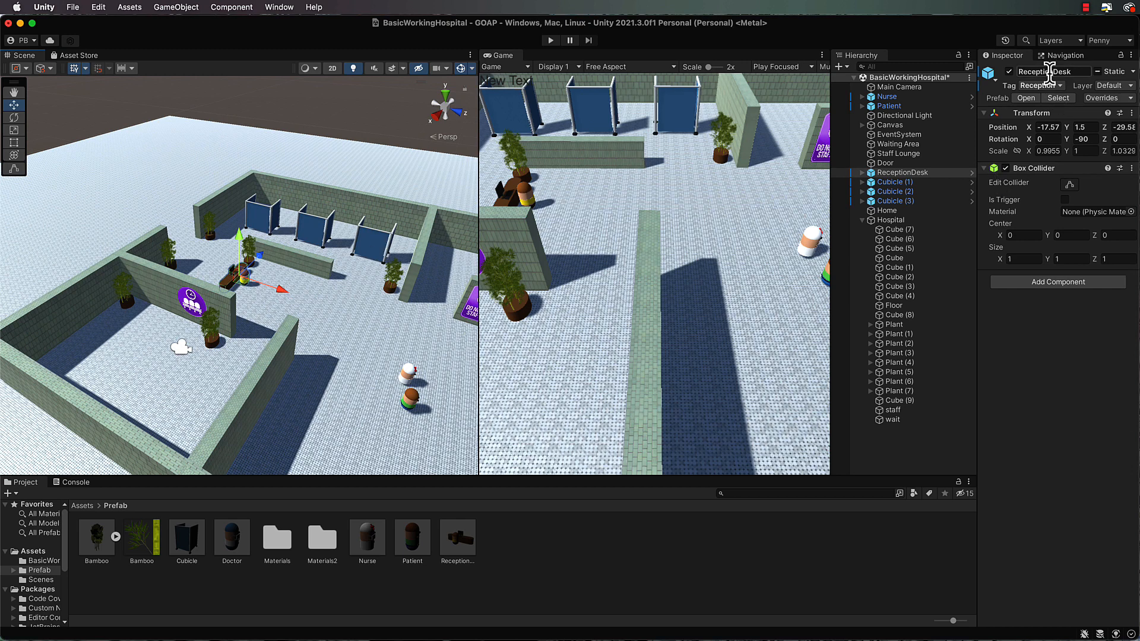
# Step: Check the tags on Waiting Area, Staff Lounge, Door and the reception desk
pyautogui.click(898, 143)
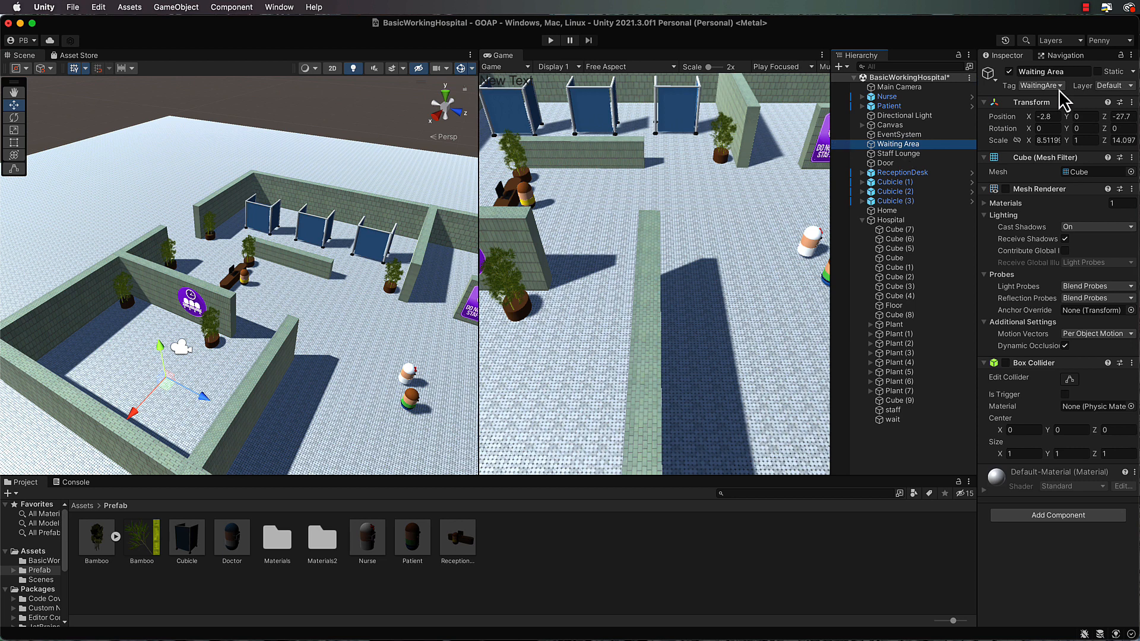
pyautogui.click(1062, 85)
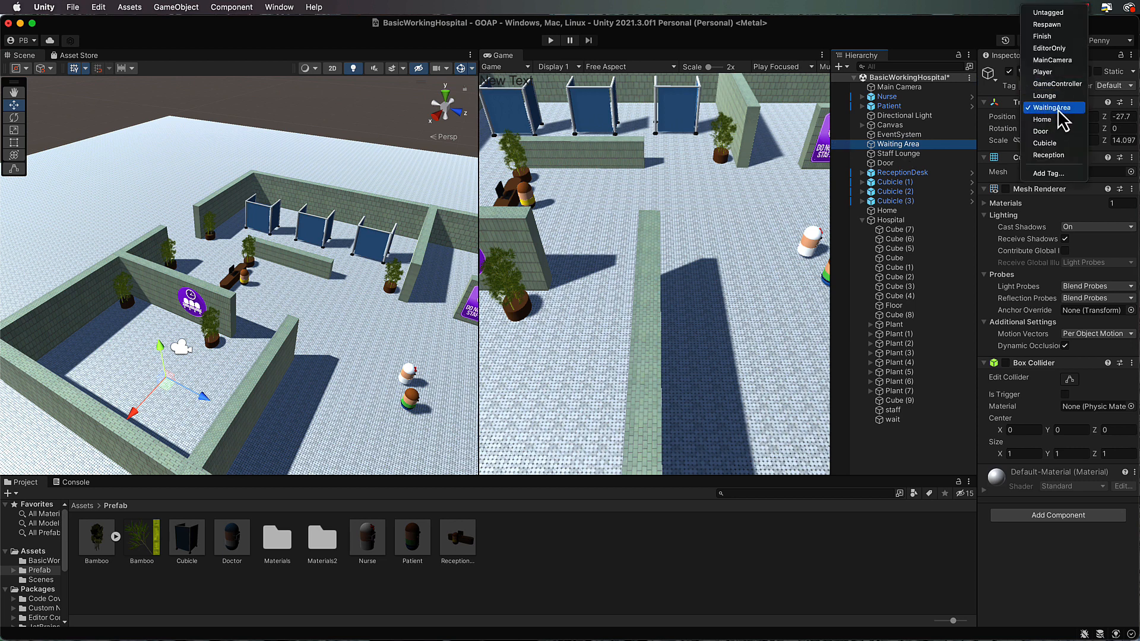
pyautogui.click(1053, 107)
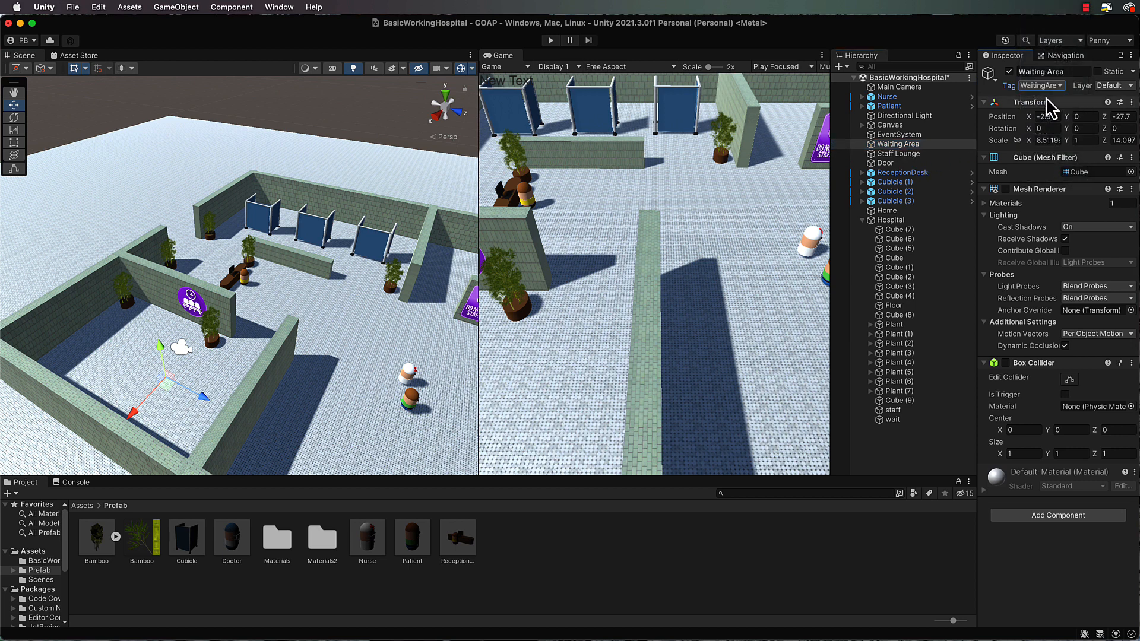
pyautogui.click(898, 153)
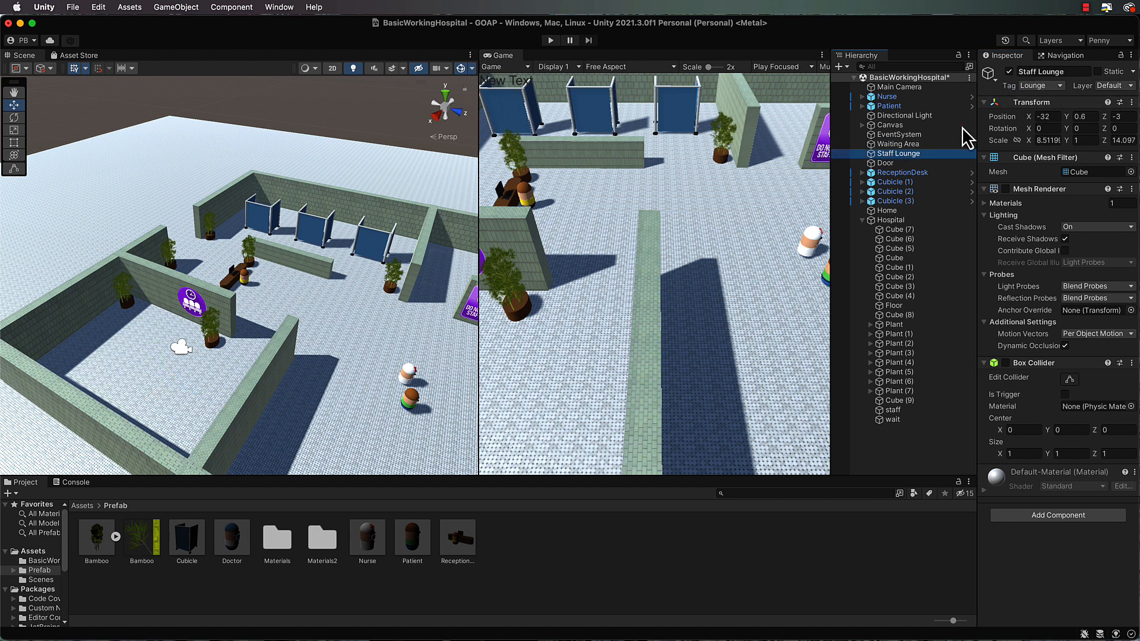
pyautogui.click(884, 162)
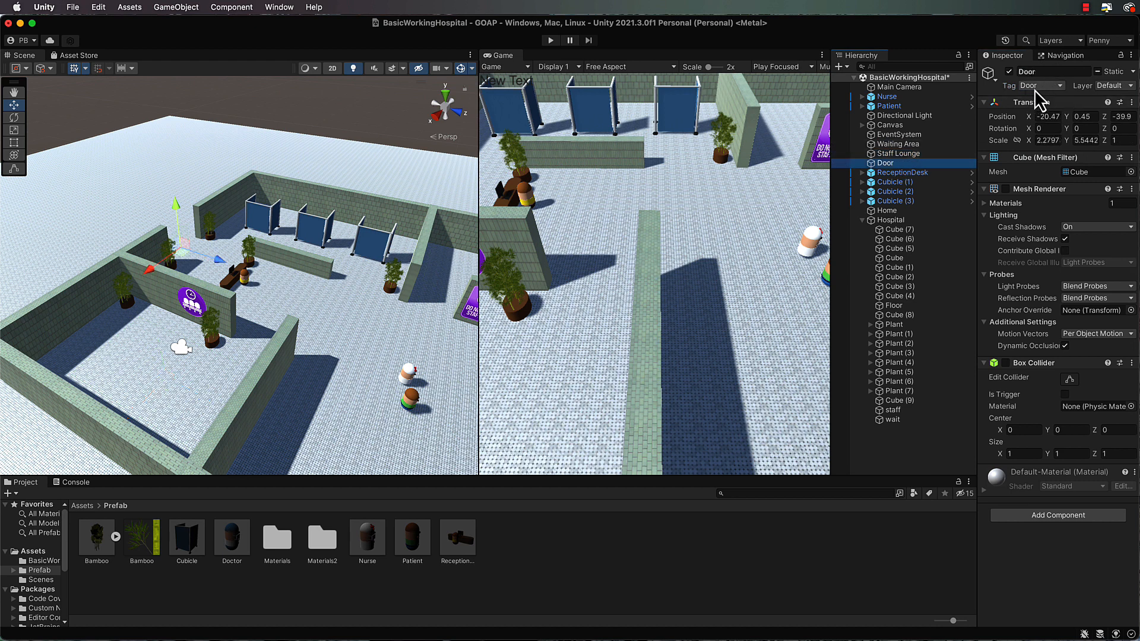
pyautogui.click(902, 172)
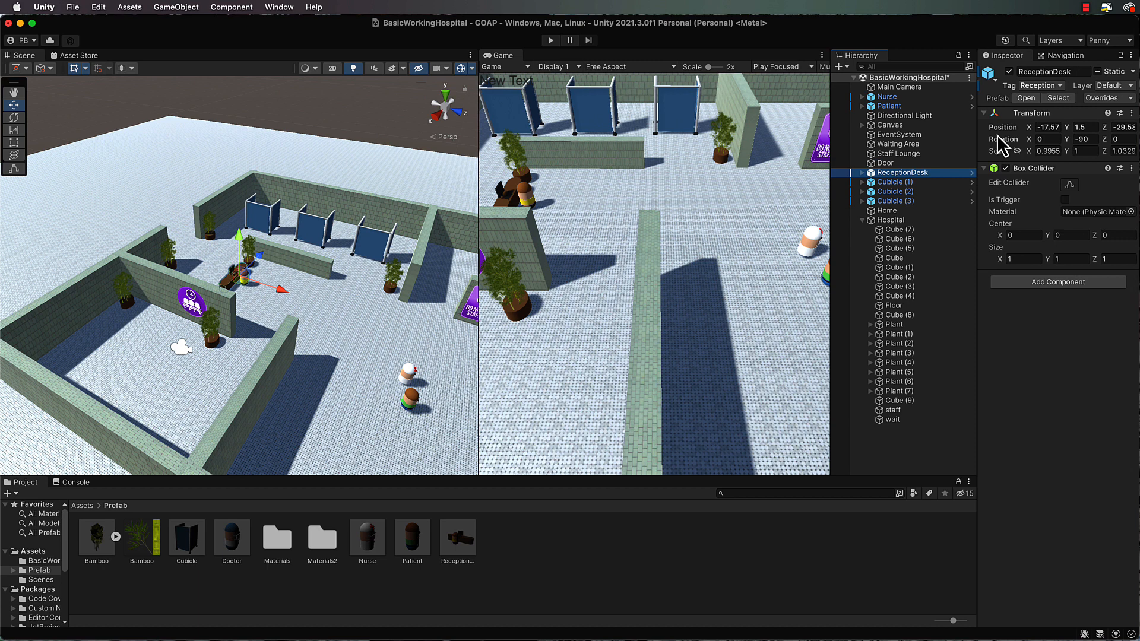
# Step: Confirm Cubicle (1) keeps the Cubicle tag and collapse the Hospital group
pyautogui.click(894, 182)
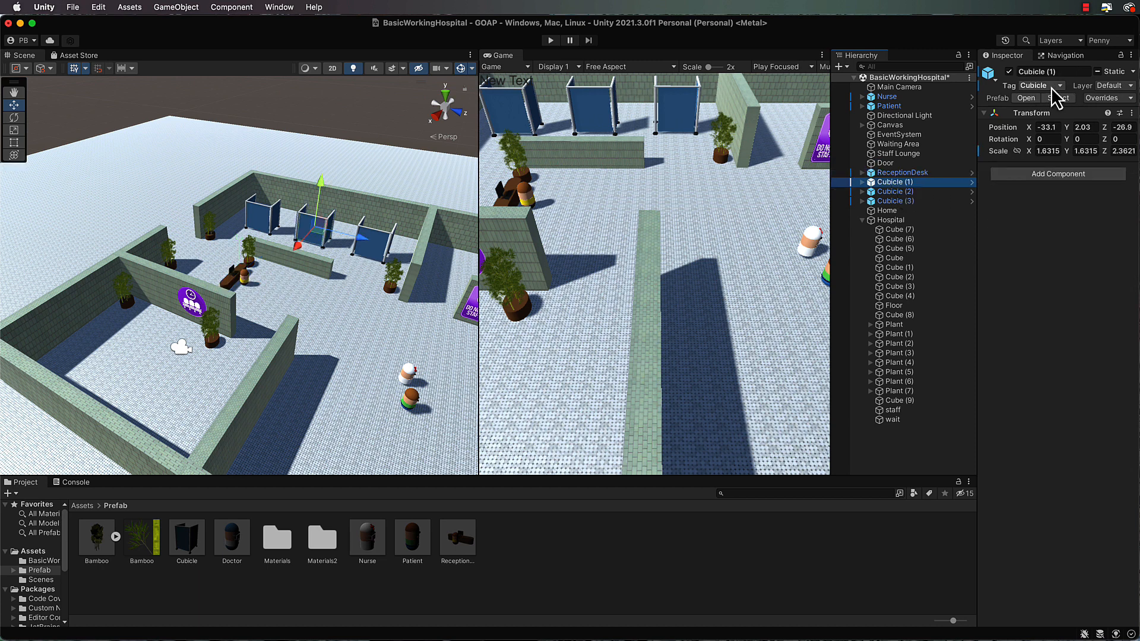
pyautogui.click(1042, 85)
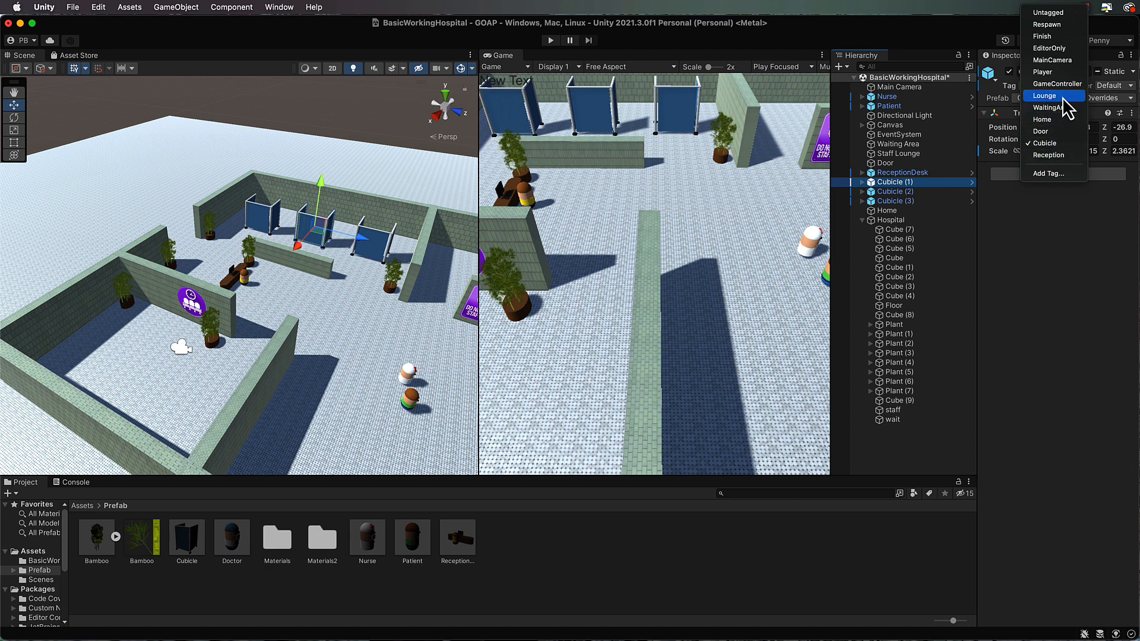
pyautogui.moveTo(1056, 108)
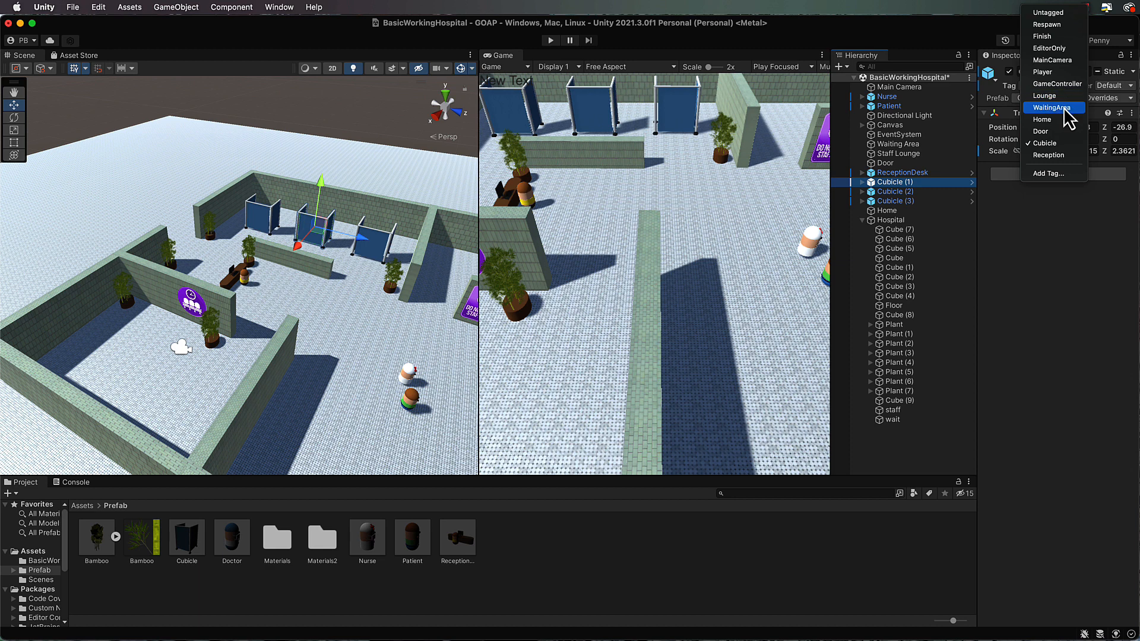
pyautogui.moveTo(1054, 155)
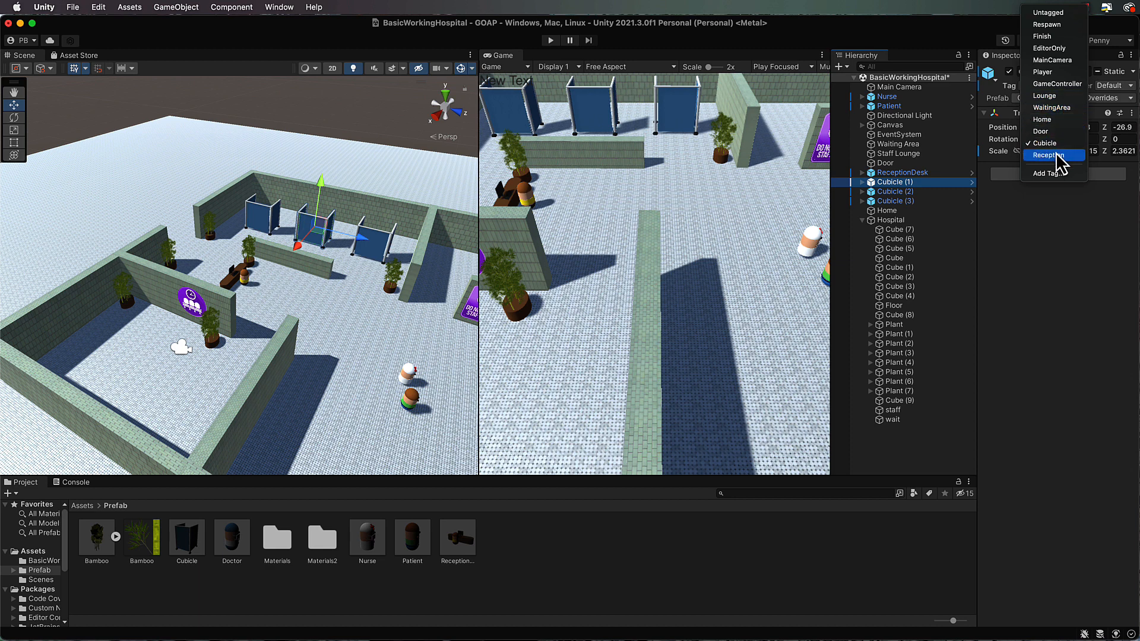
pyautogui.click(1053, 155)
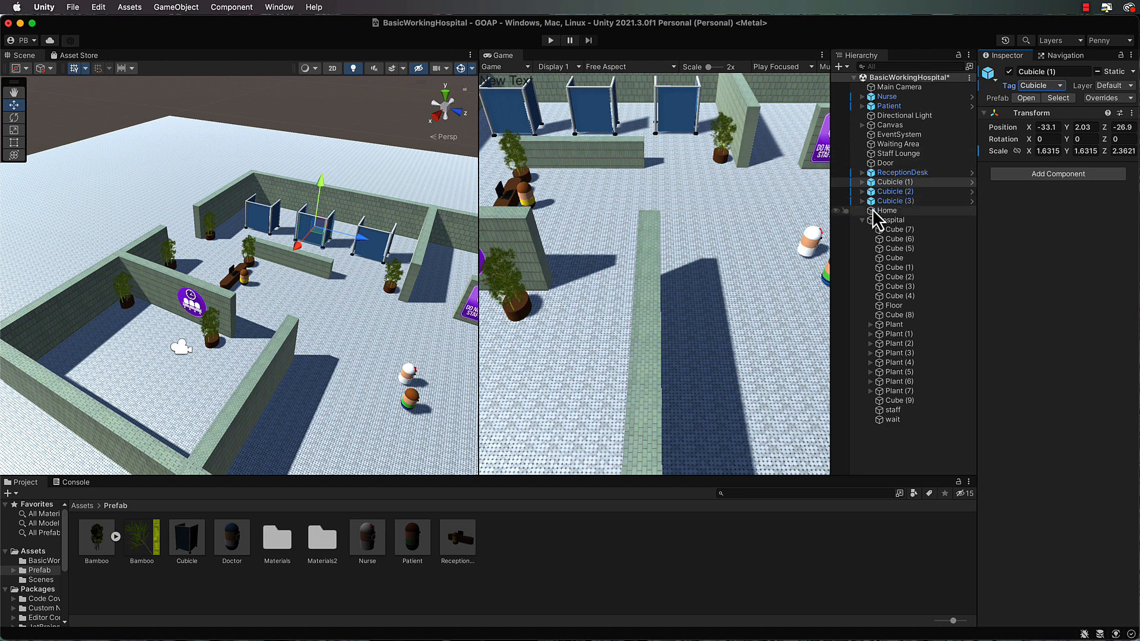
pyautogui.click(862, 220)
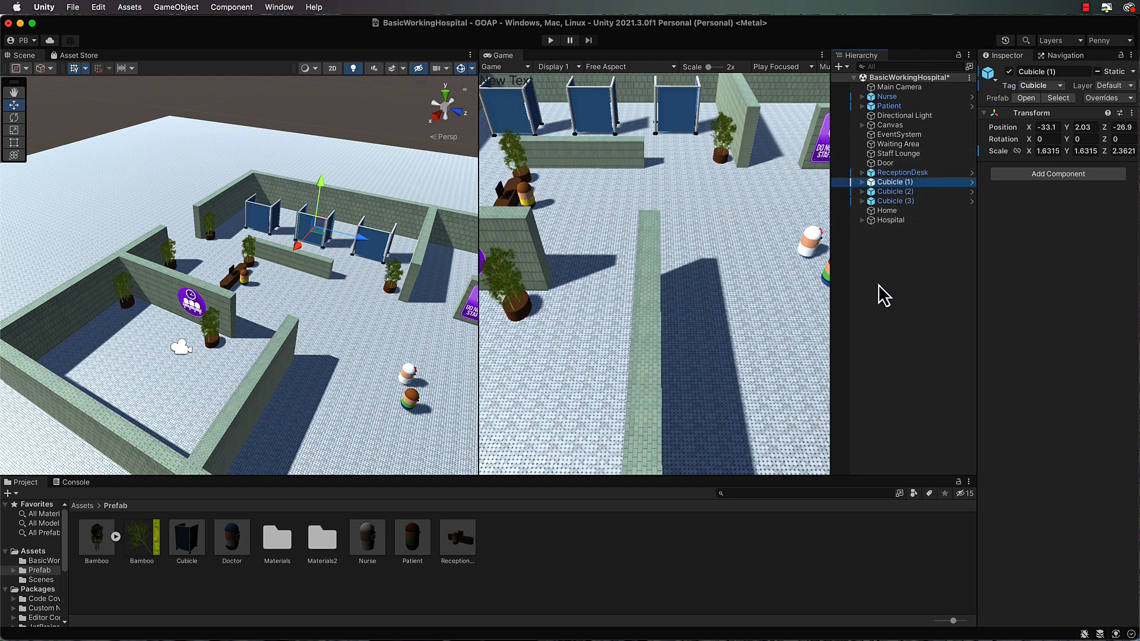